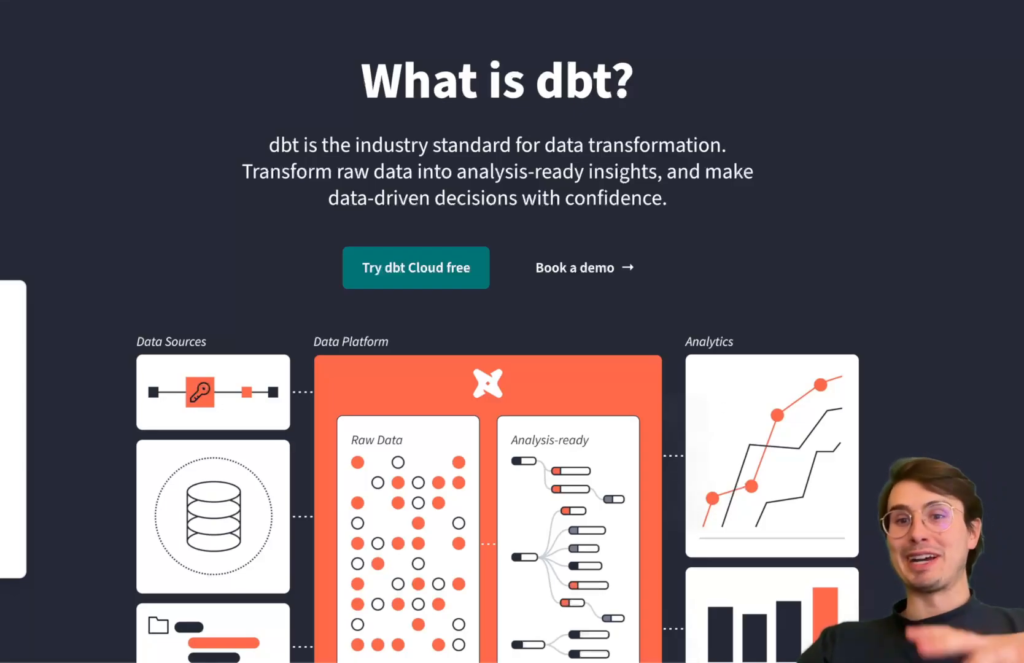
- Scroll the dbt homepage past 'Define transformations in code' toward Get to know dbt Cloud
scroll(down, 3)
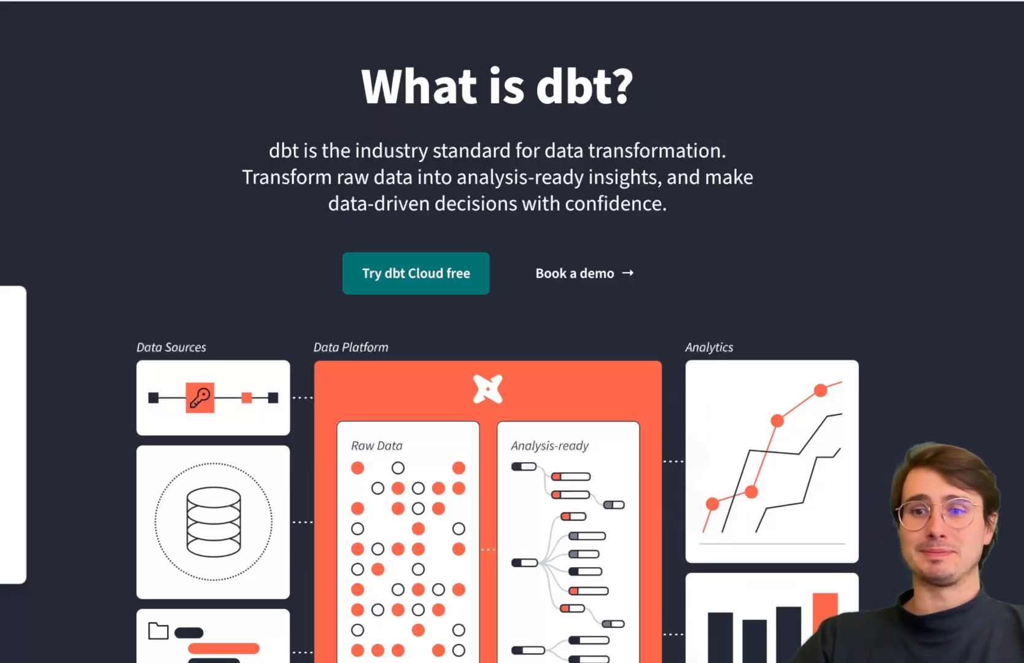
scroll(down, 3)
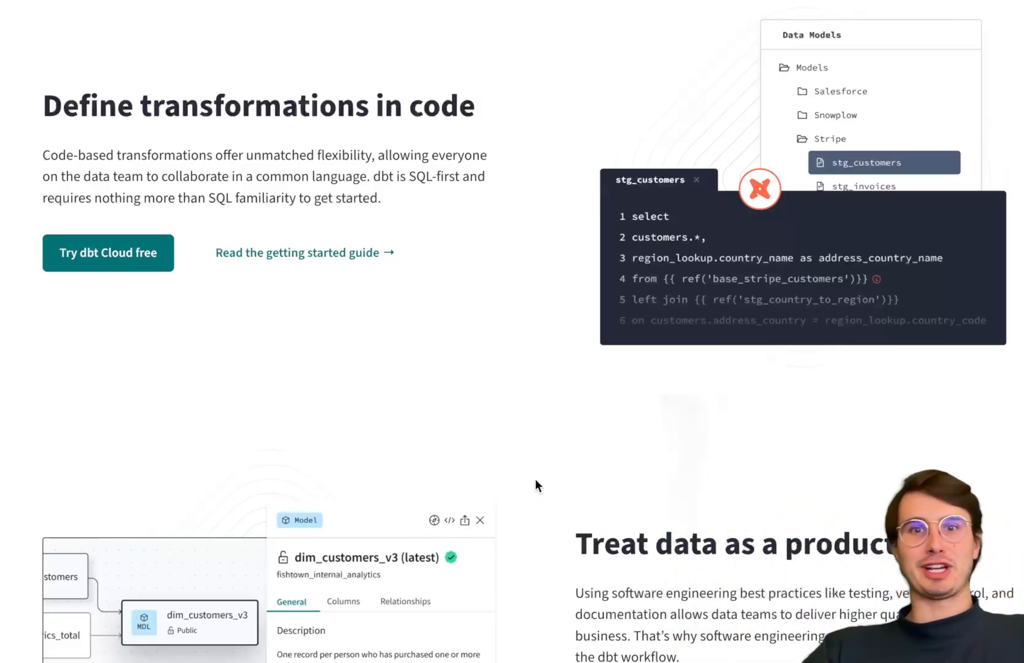
mouse_move(535, 218)
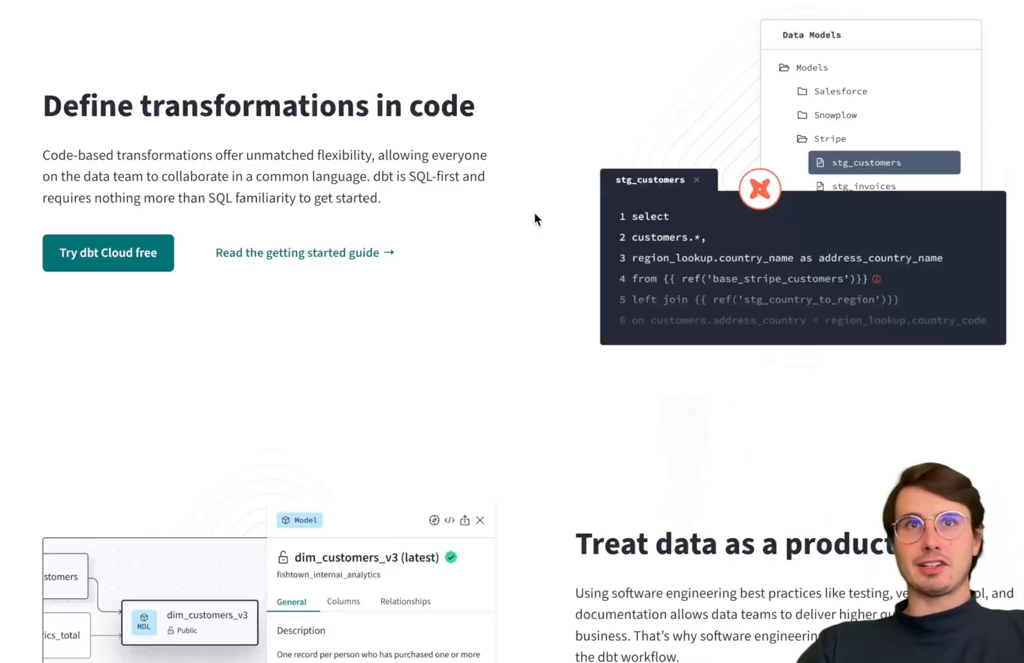
mouse_move(387, 136)
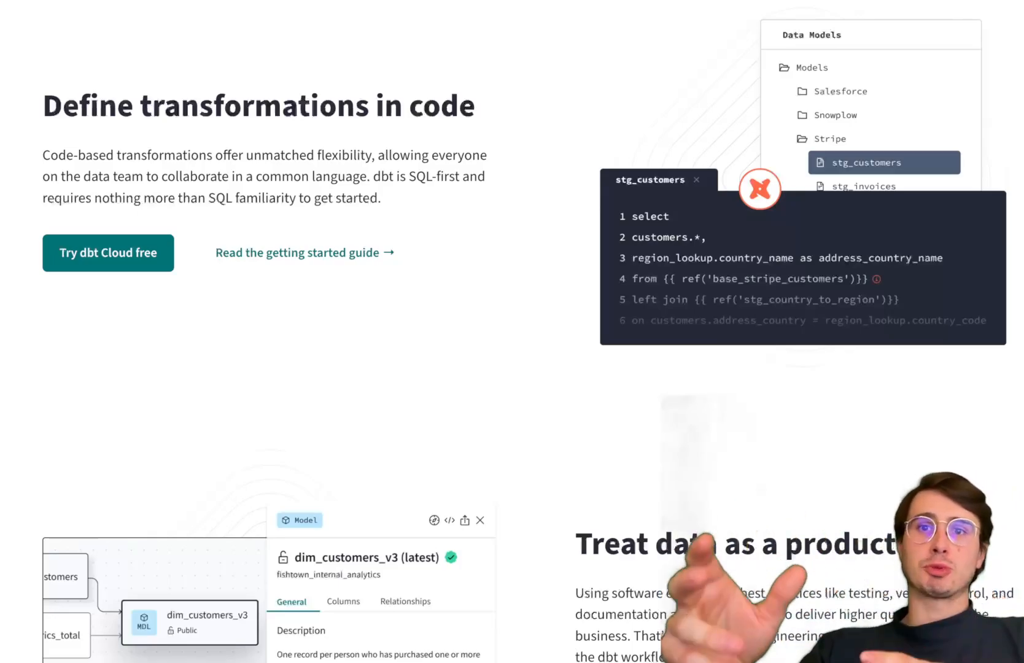
mouse_move(617, 347)
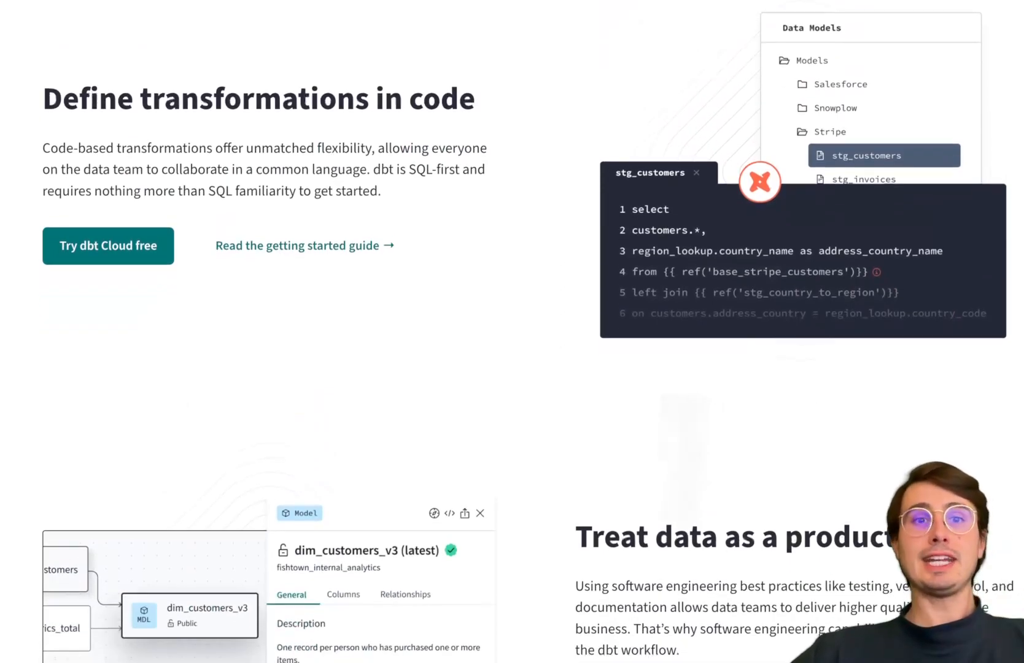
mouse_move(789, 239)
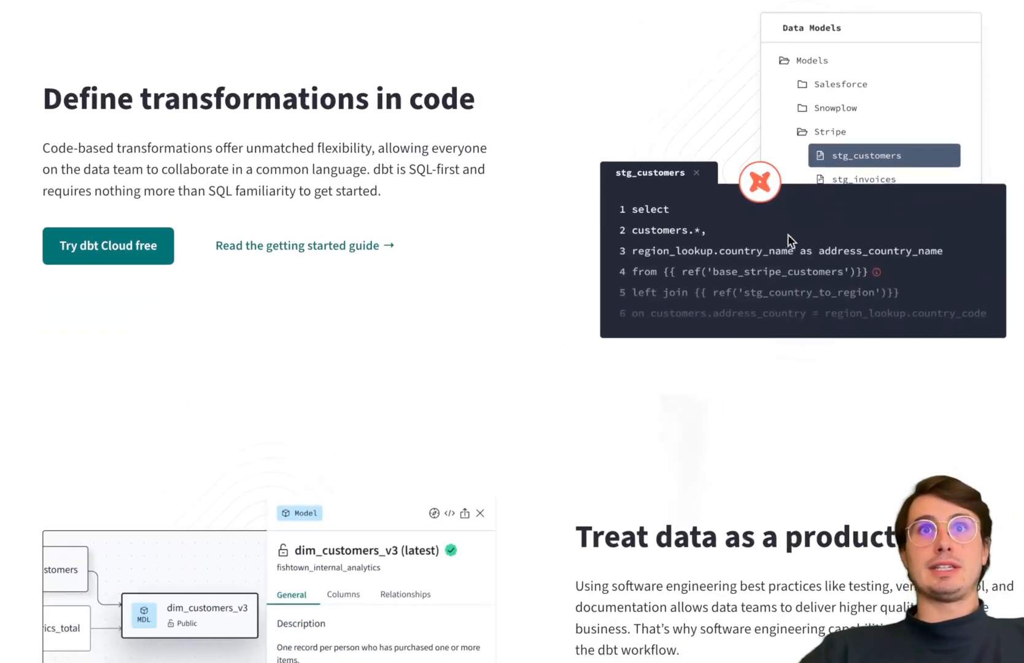
mouse_move(272, 418)
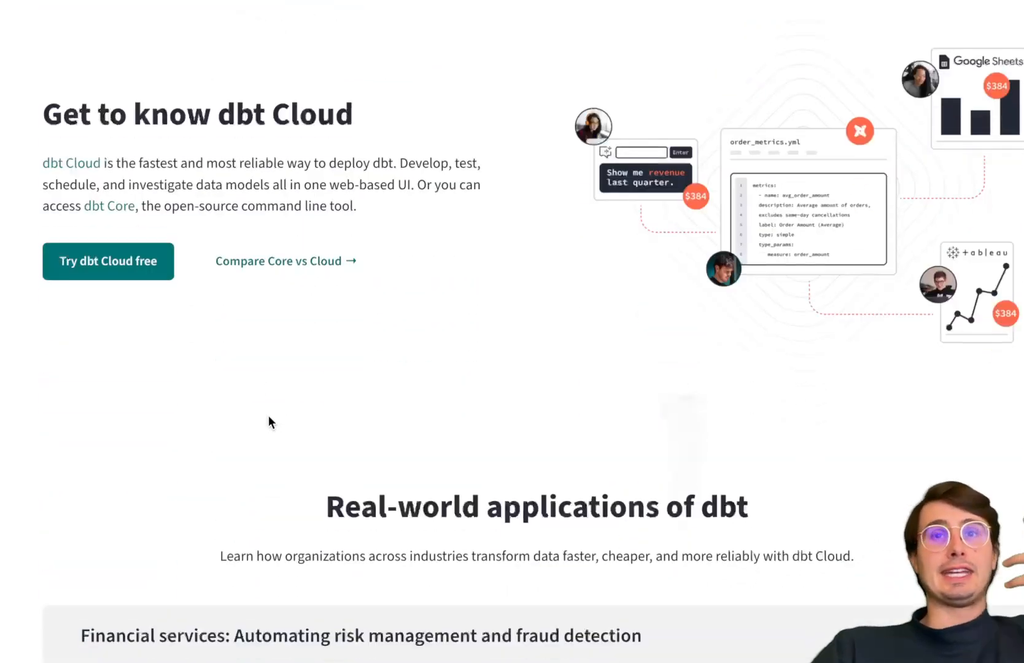
- Scroll past real-world applications and warehouse integrations, then return to the 'What is dbt?' top
scroll(down, 3)
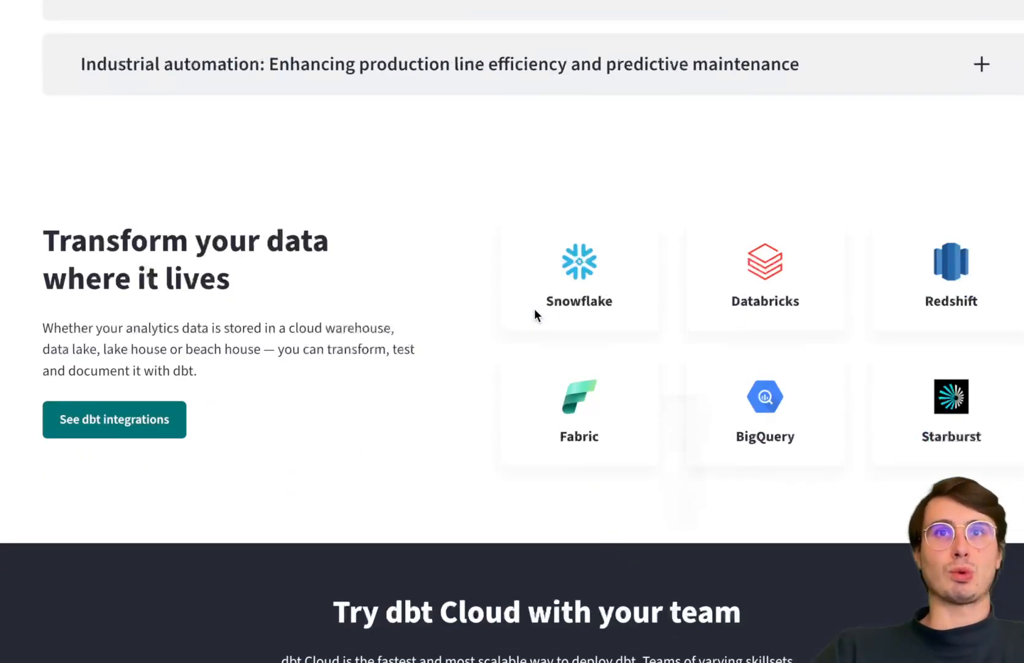
scroll(up, 3)
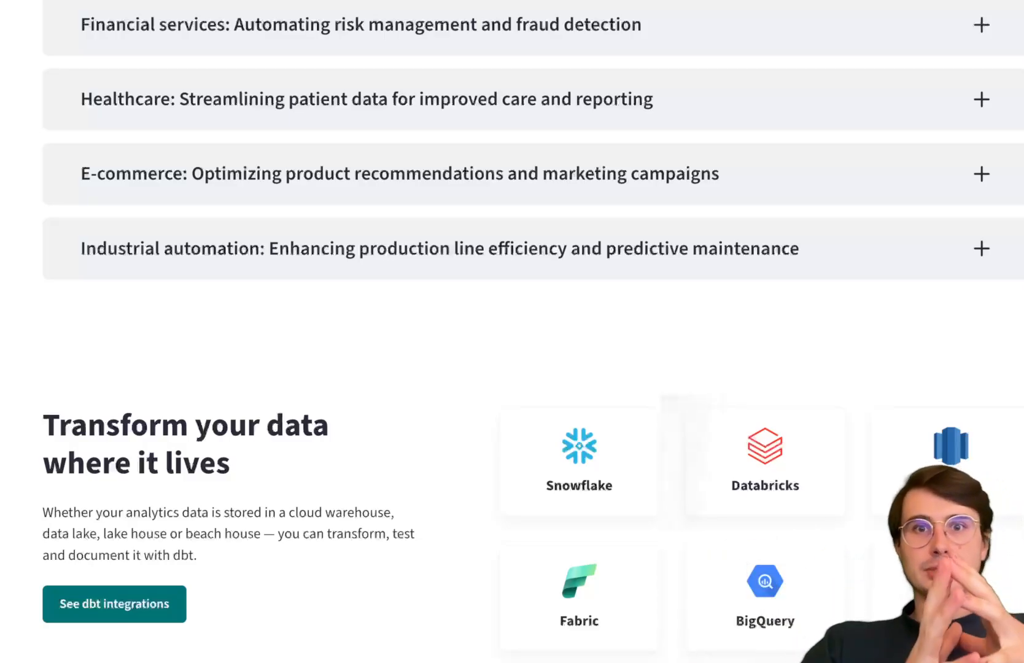
mouse_move(463, 364)
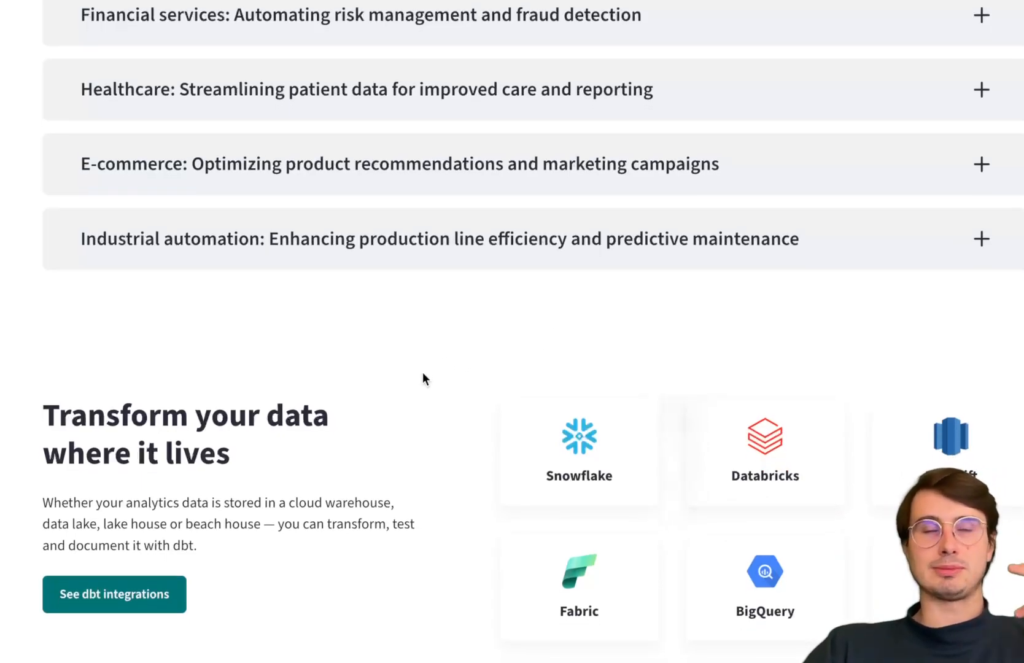
scroll(up, 3)
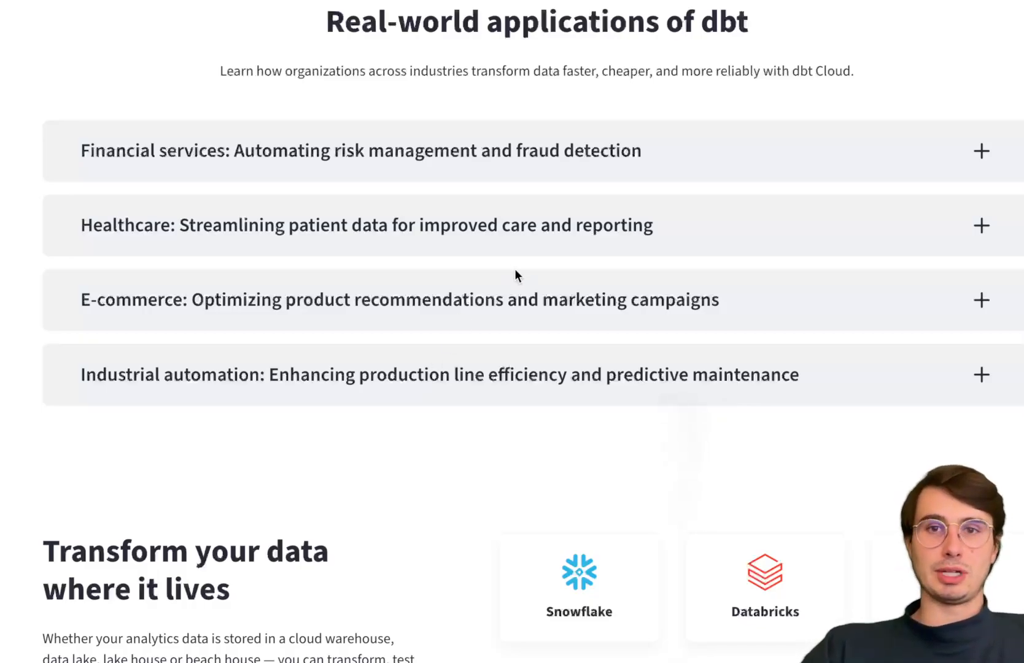
mouse_move(424, 272)
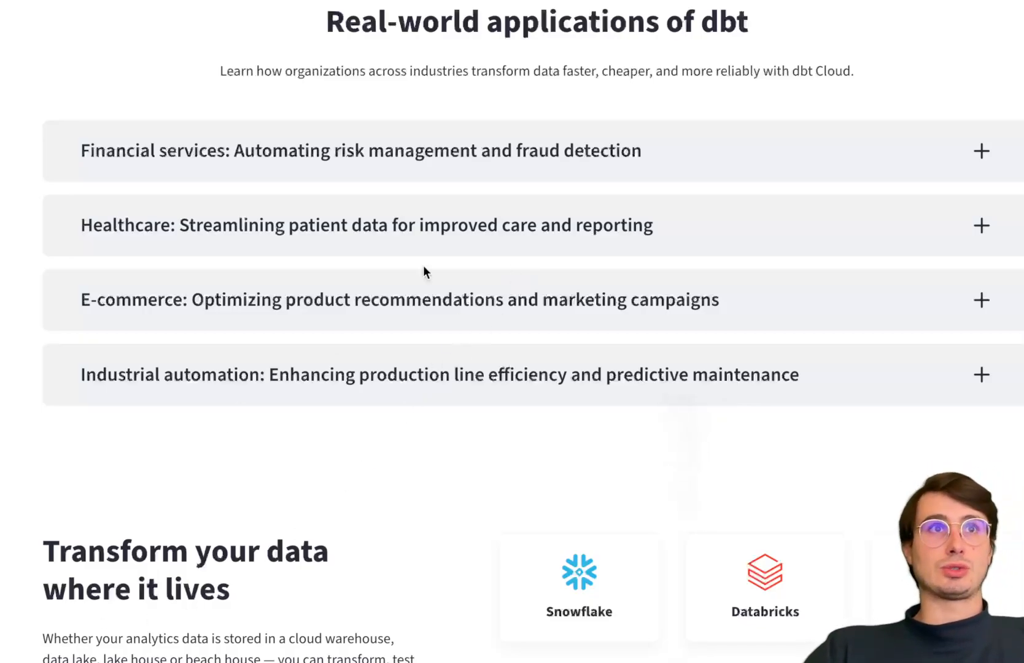
scroll(up, 3)
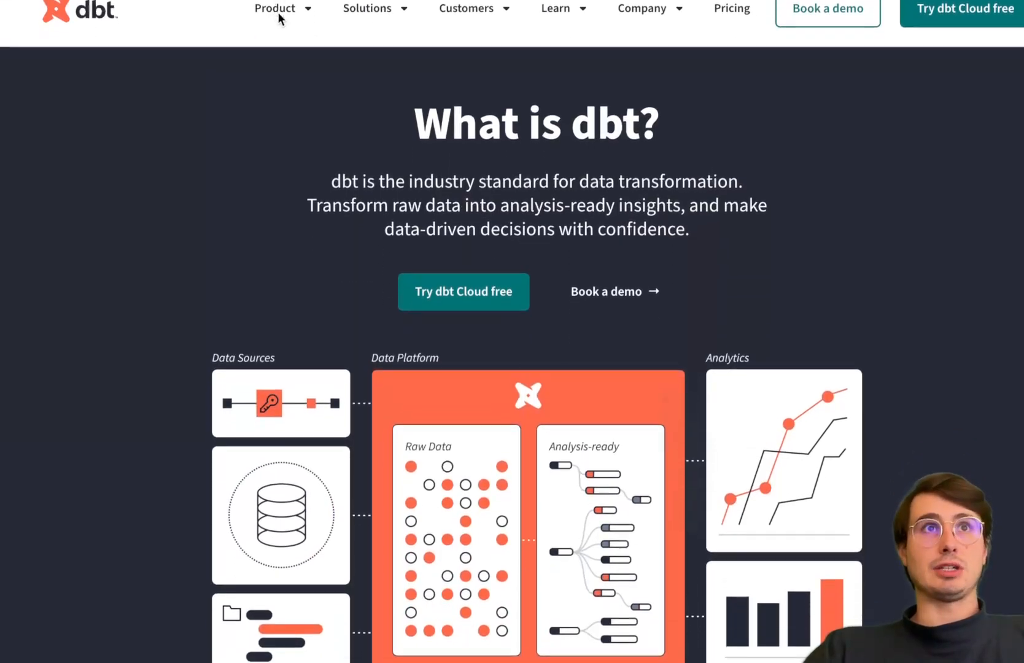
- Show the Product dropdown, then scroll to the centralized, modular, open 'Why dbt?' section
click(275, 8)
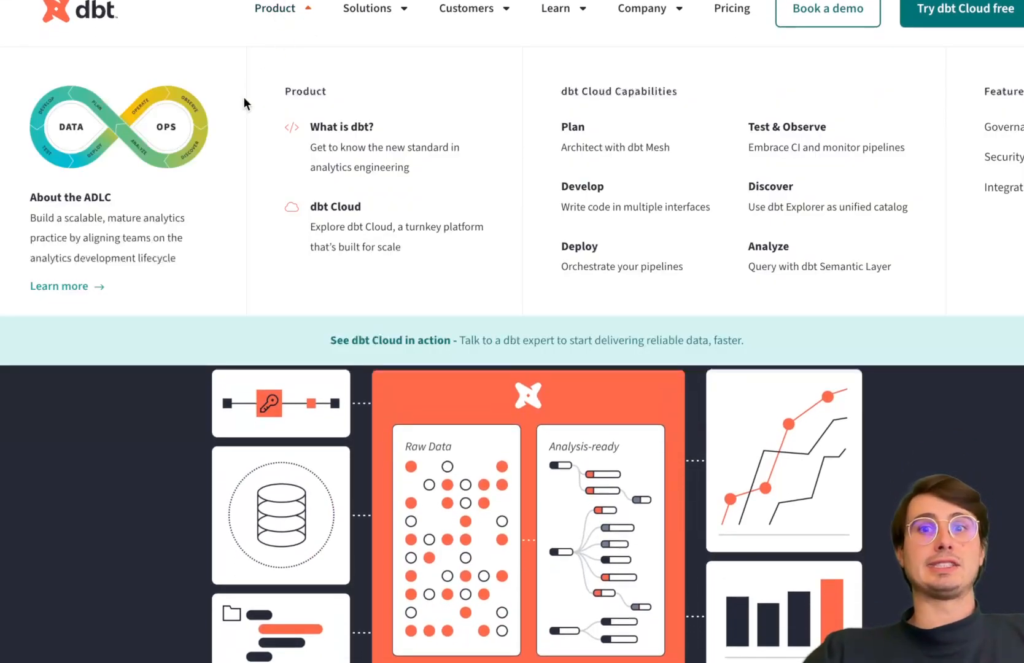
mouse_move(341, 126)
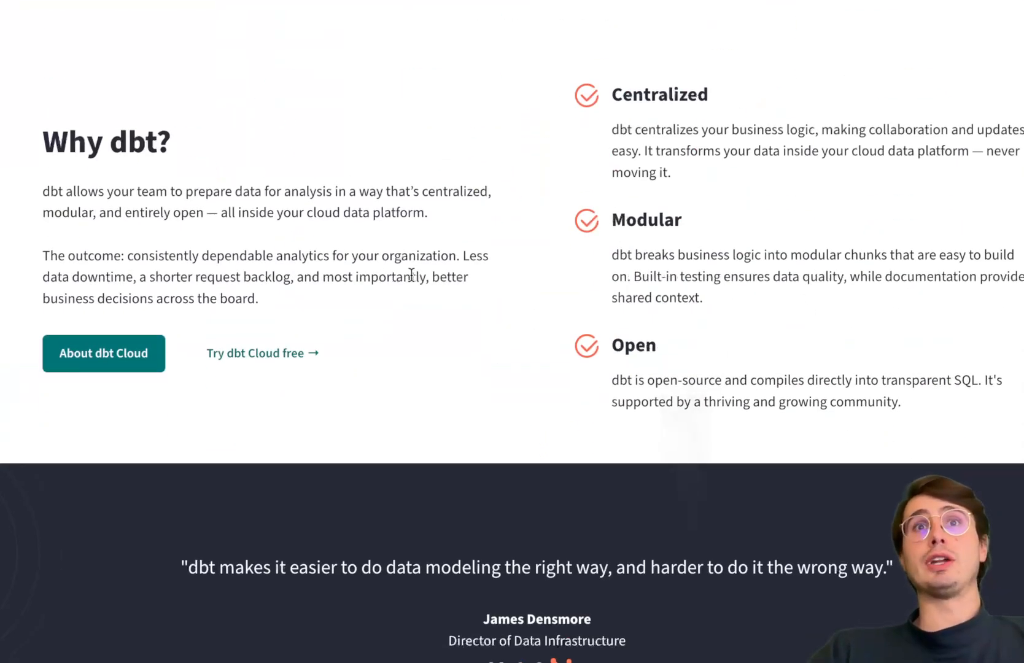
scroll(down, 3)
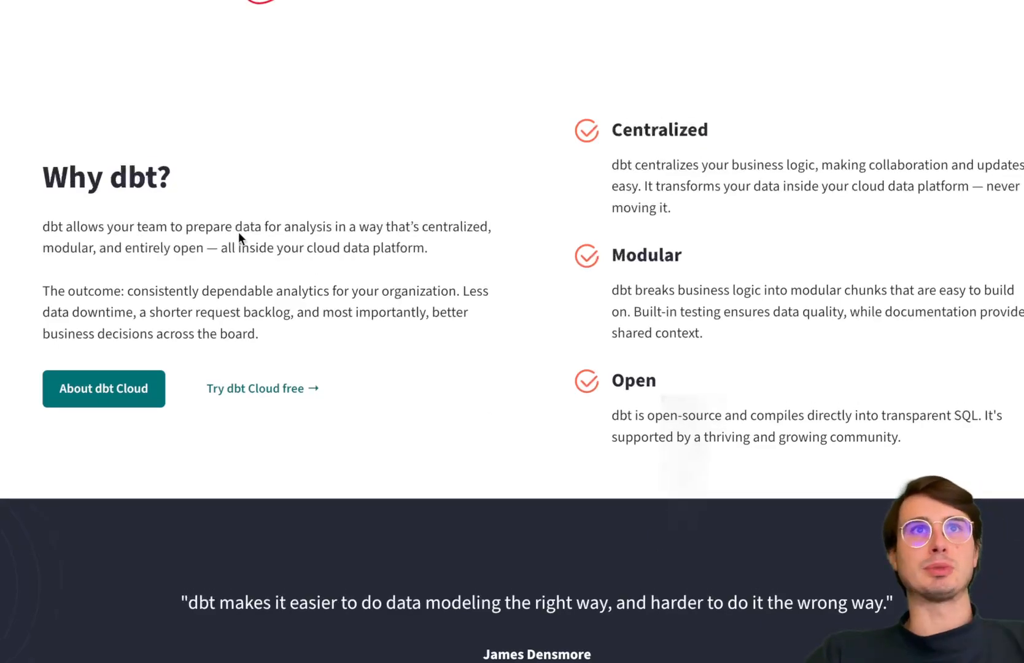
scroll(up, 3)
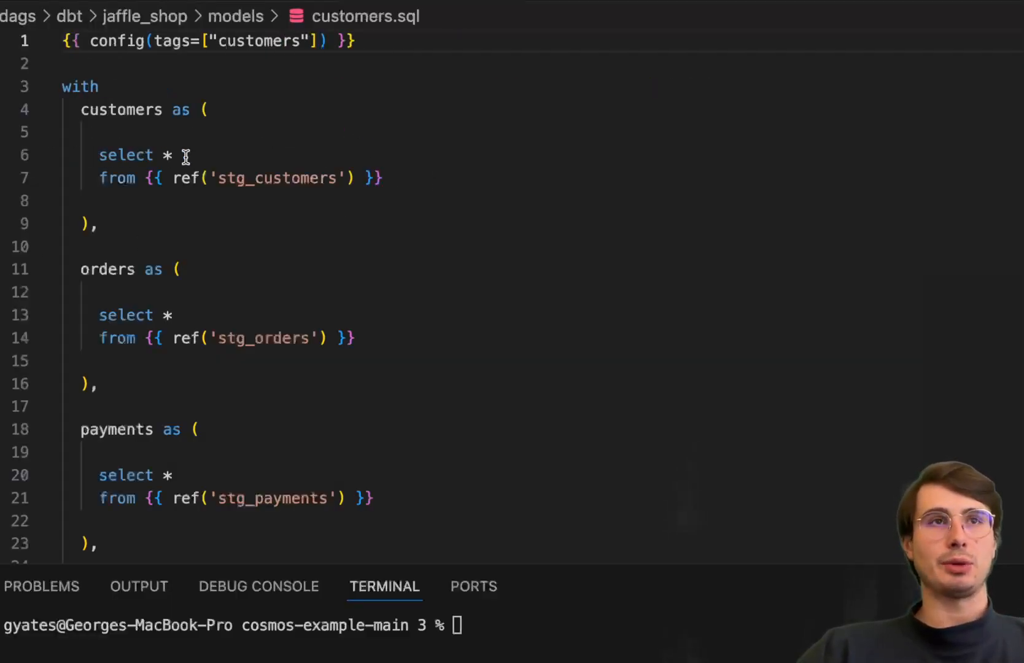
- Scroll through customers.sql, ending on dbt_project.yml with table and view materializations
scroll(down, 3)
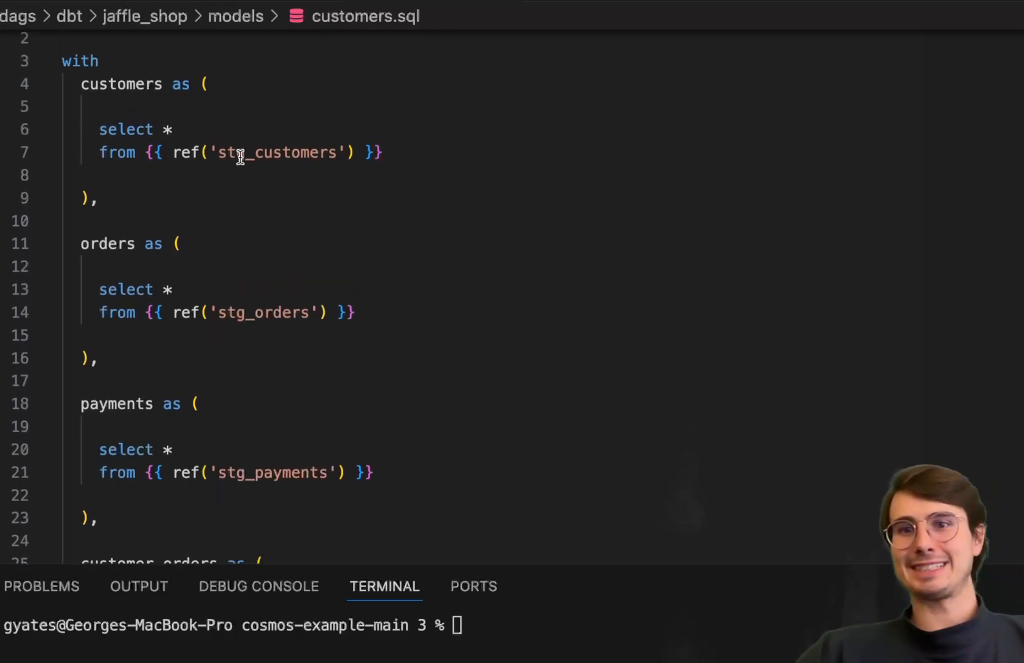
scroll(down, 3)
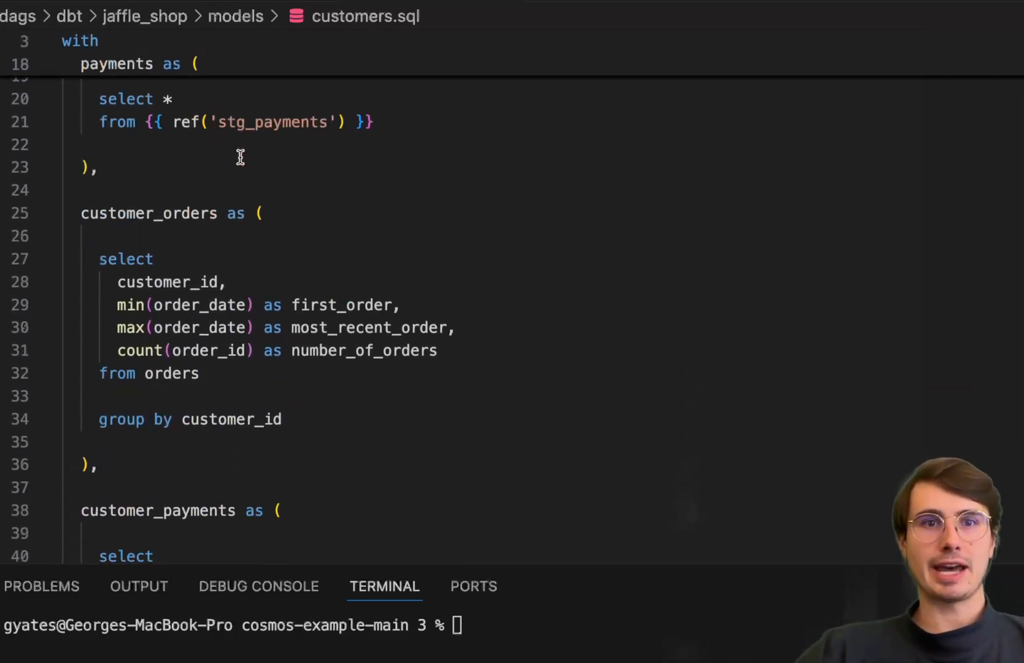
scroll(down, 3)
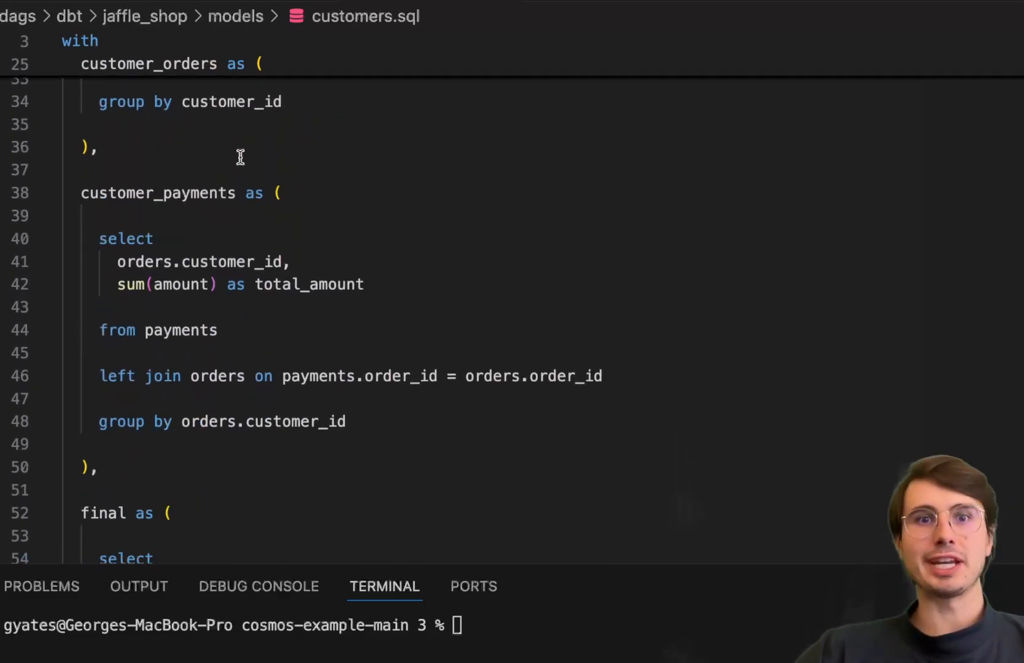
scroll(down, 3)
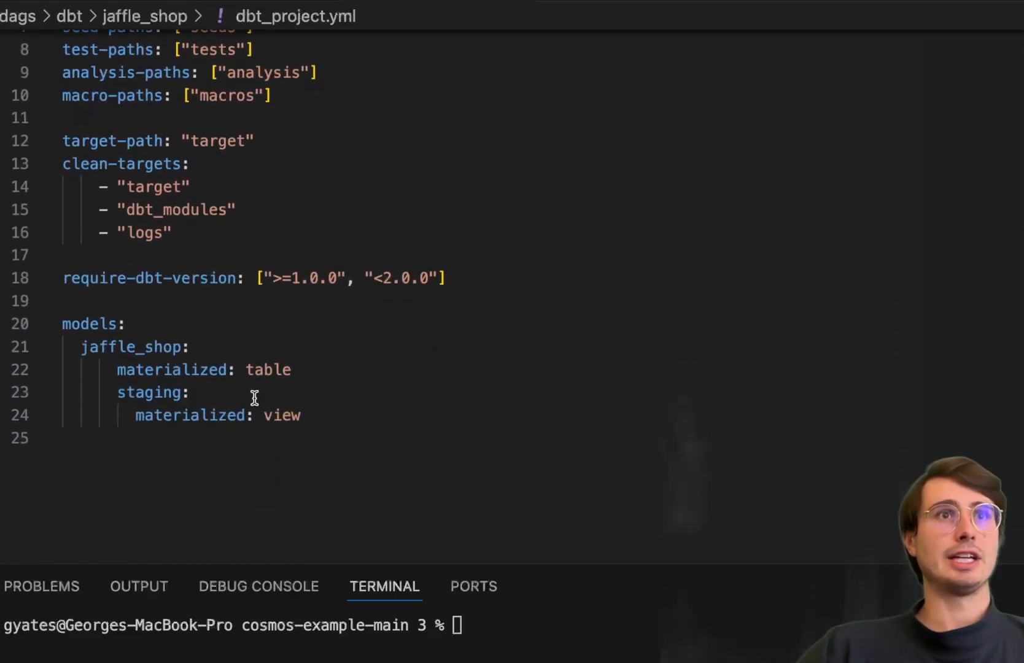
- Review the drop_table_by_name macro in macros/drop_table.sql
scroll(up, 3)
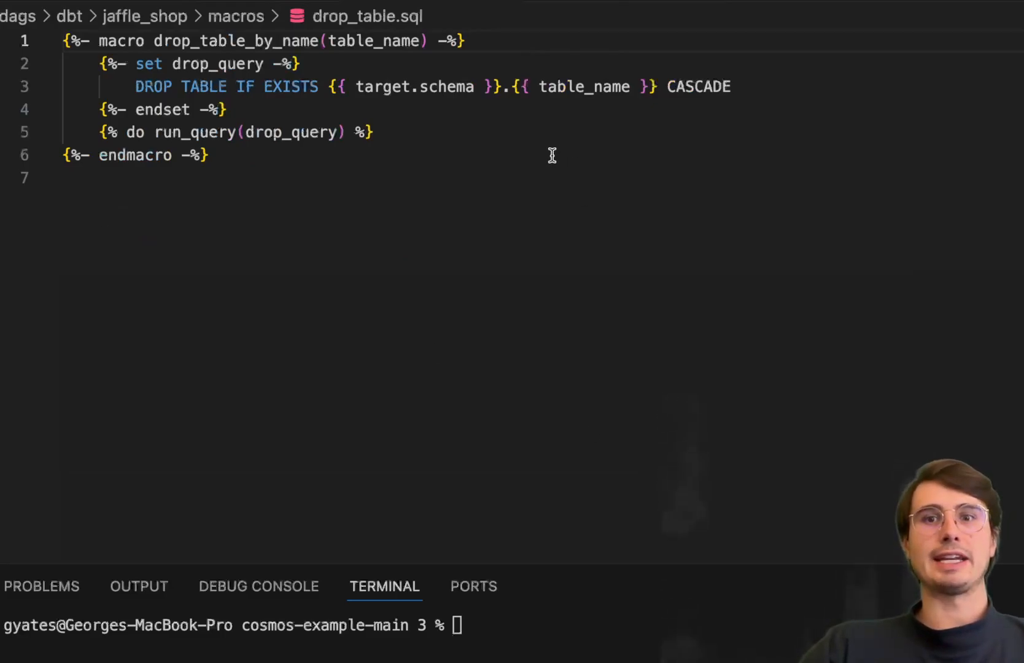
mouse_move(418, 86)
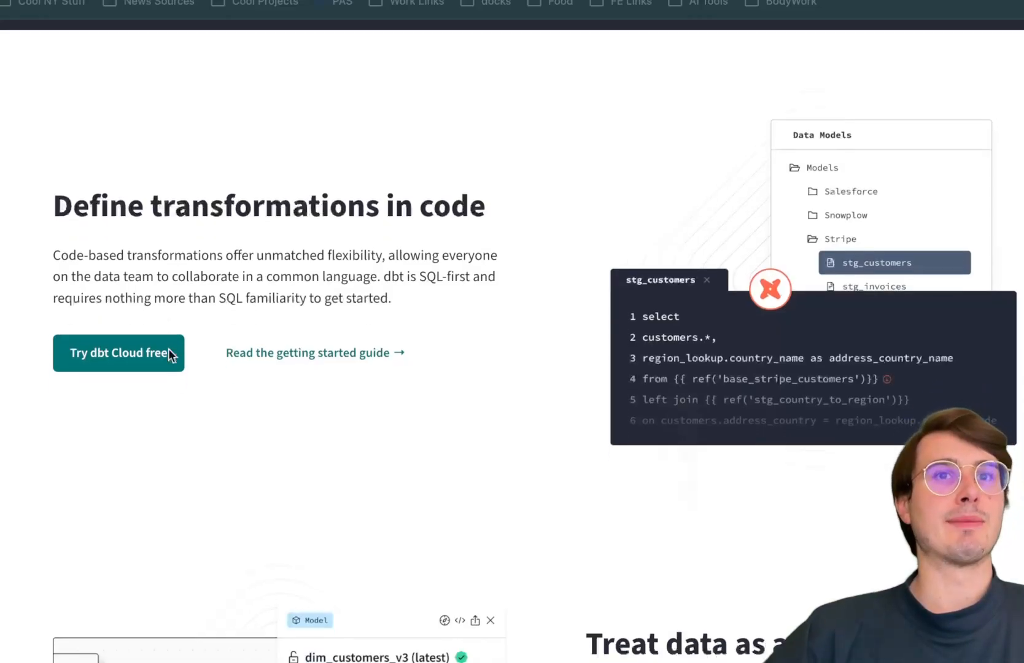
- Scroll the dbt homepage to the dim_customers_v3 model in 'Treat data as a product'
scroll(down, 3)
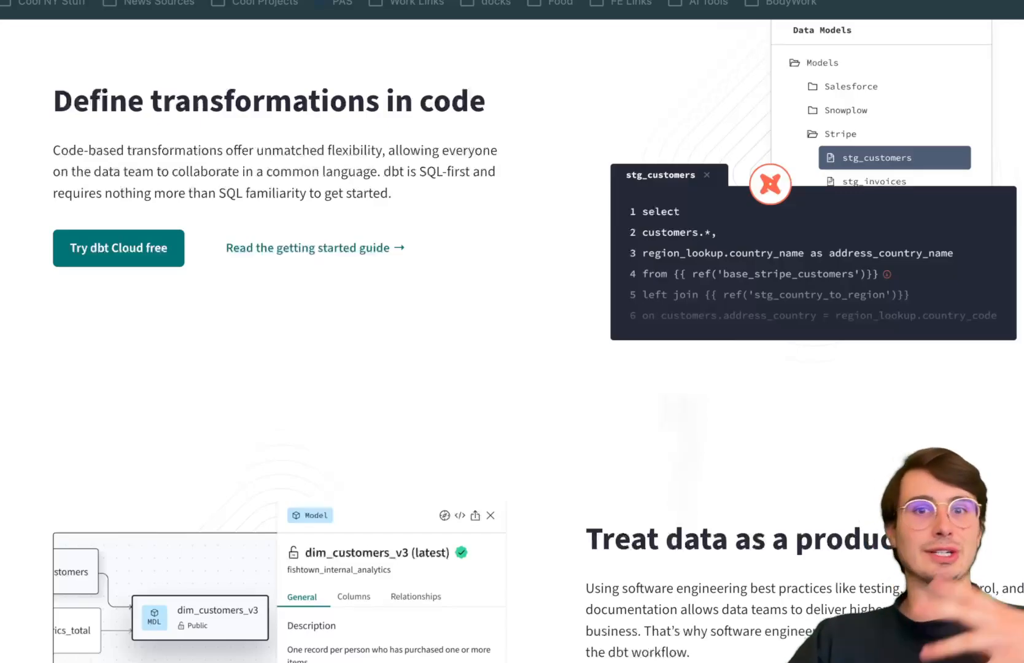
mouse_move(950, 366)
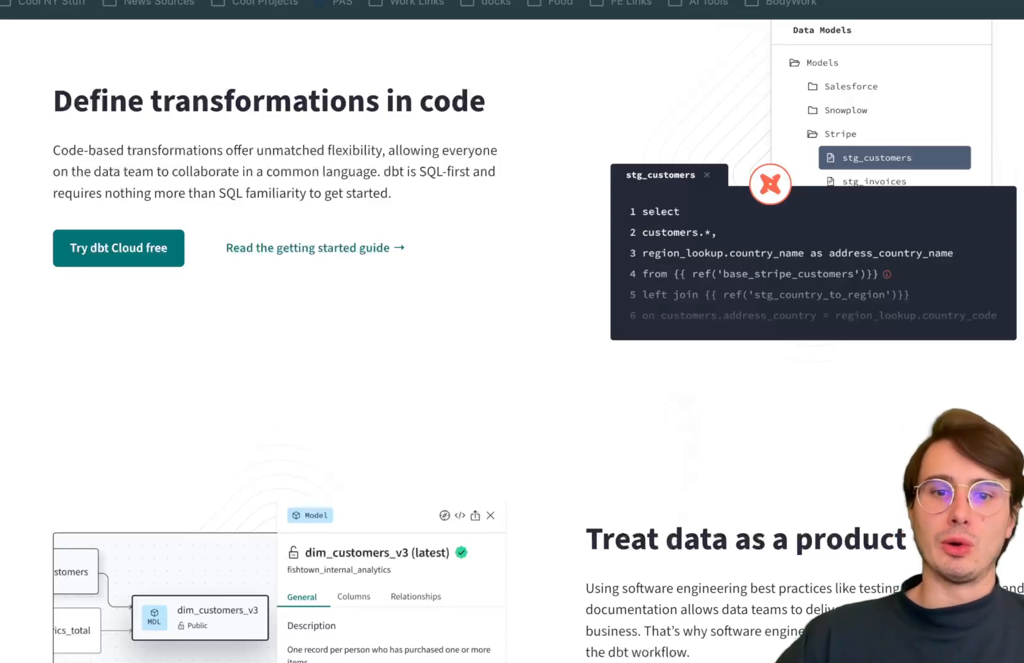
mouse_move(941, 403)
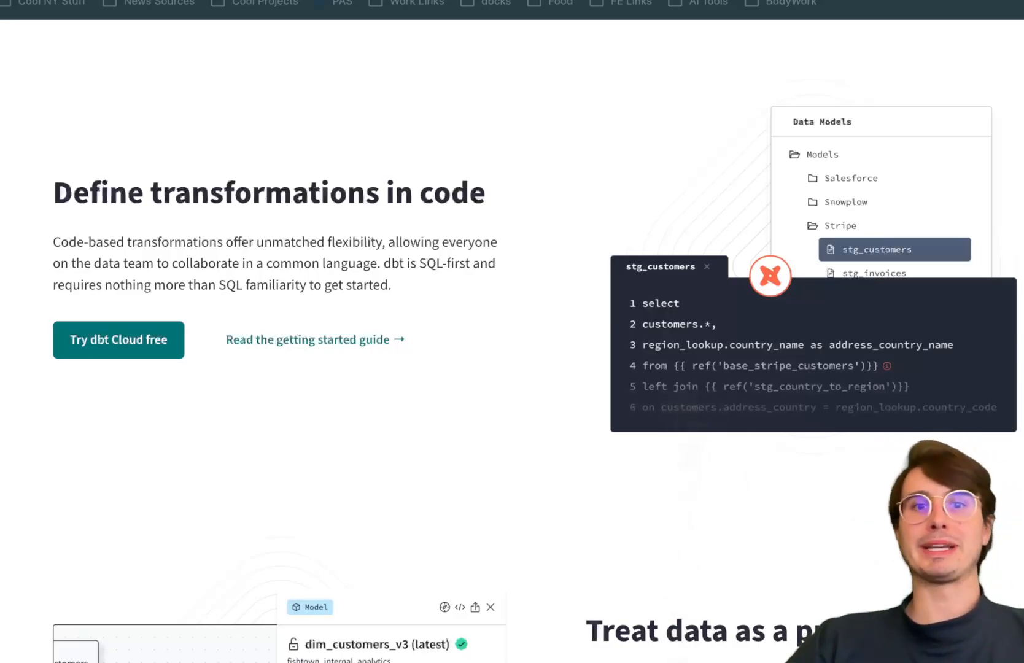
mouse_move(683, 418)
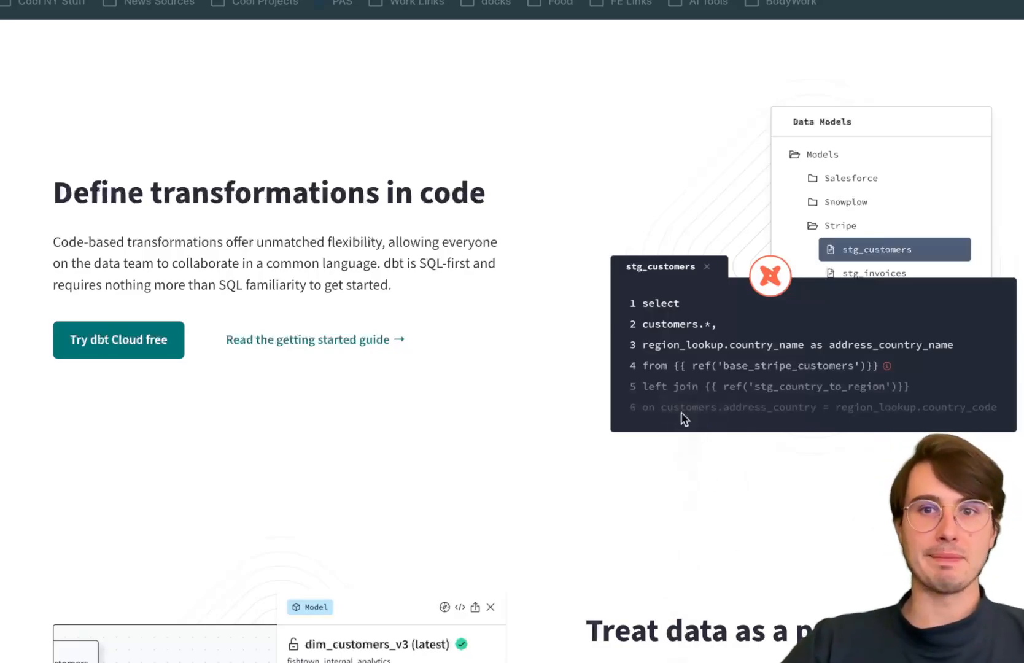
scroll(down, 3)
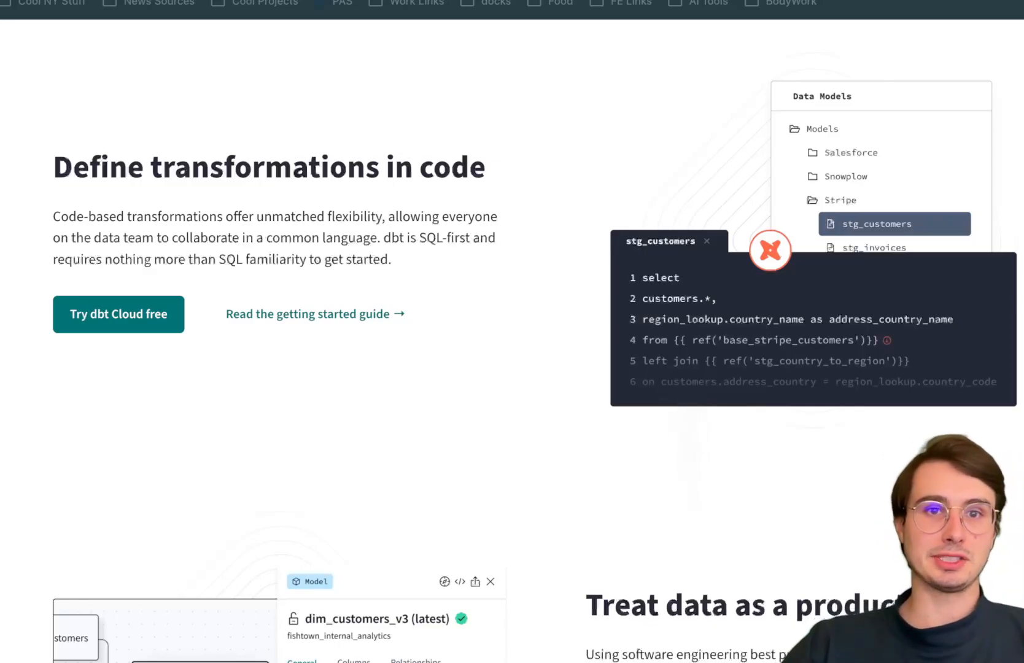
scroll(down, 3)
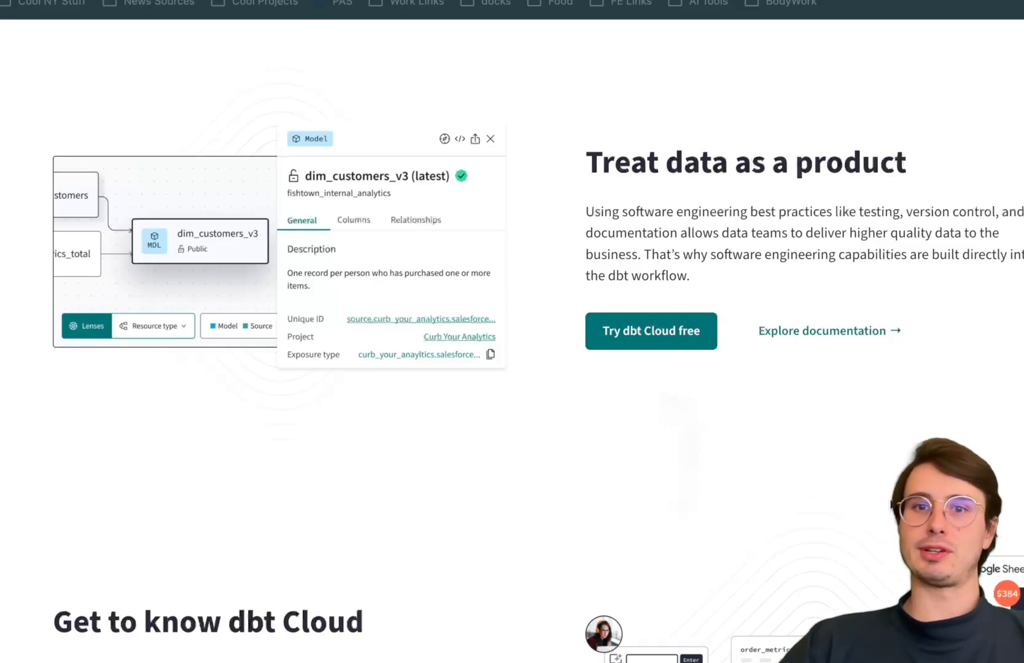
scroll(down, 3)
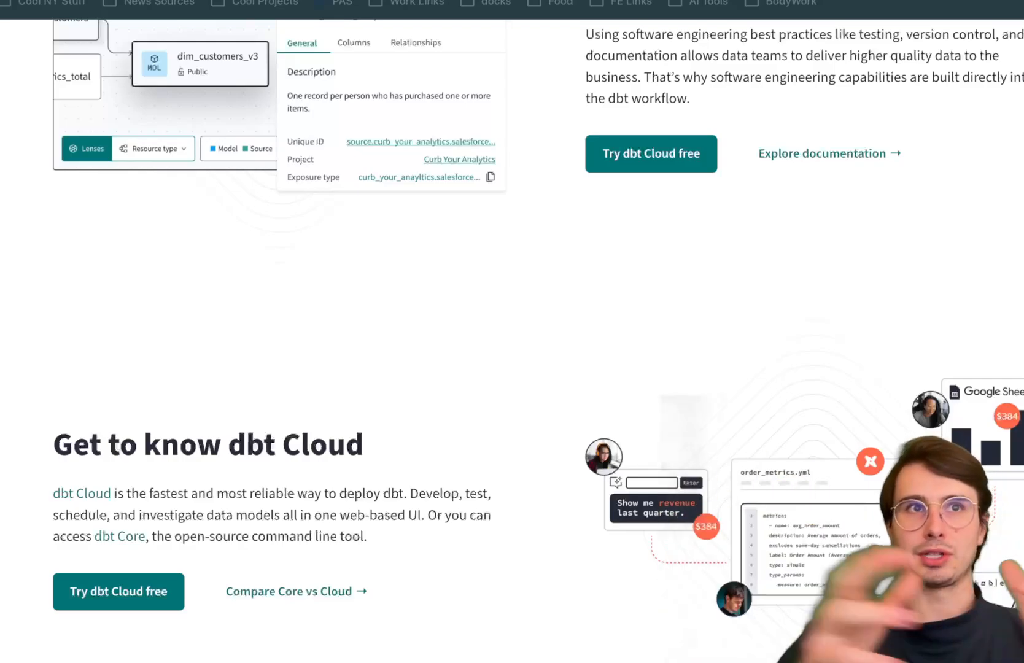
scroll(down, 3)
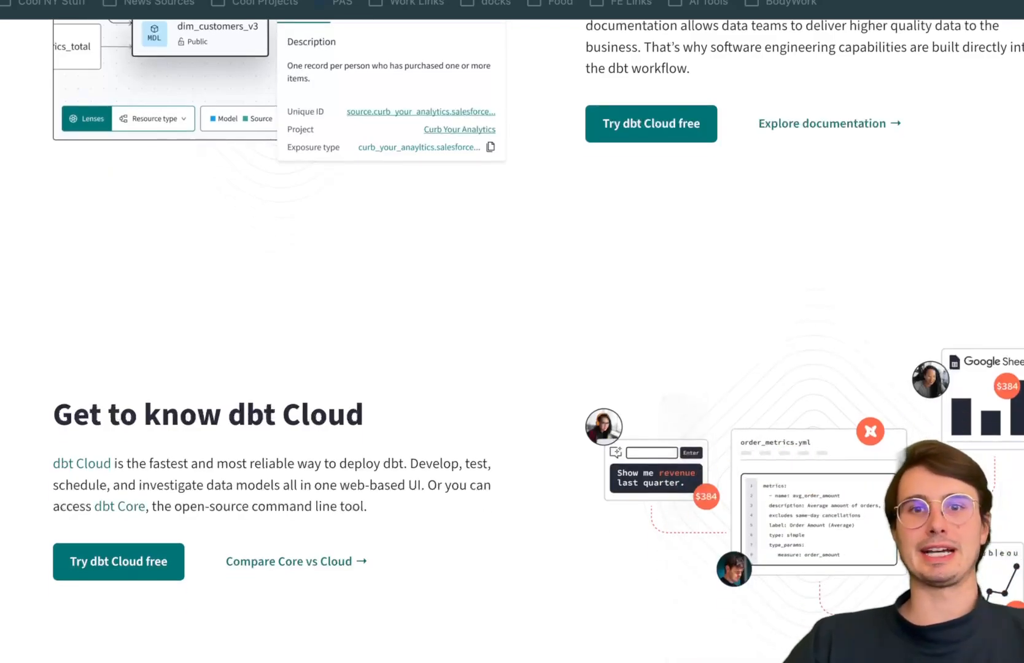
scroll(up, 3)
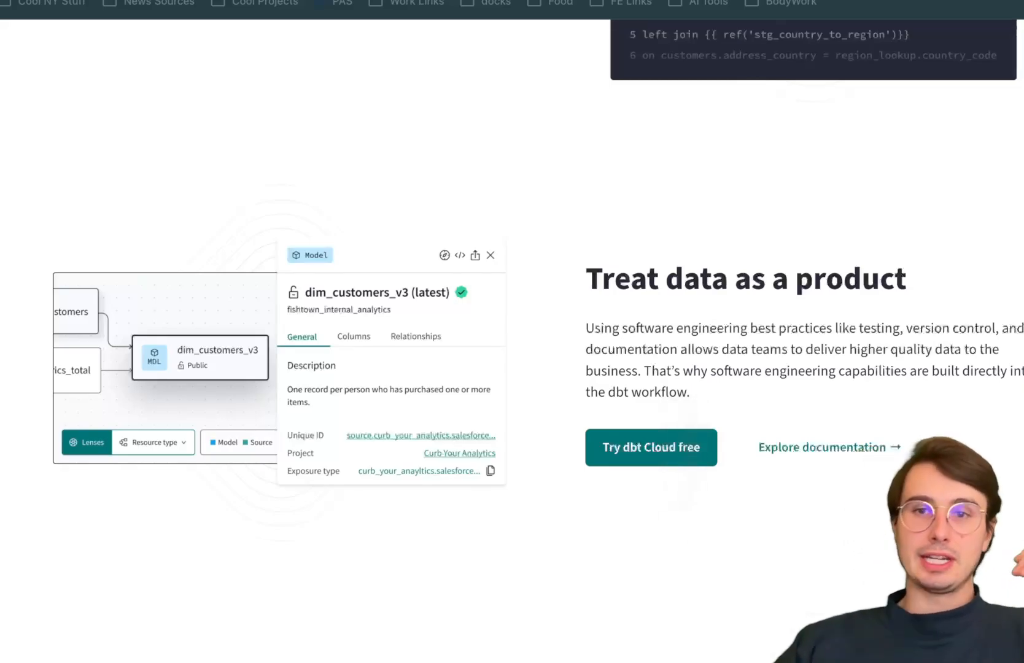
scroll(down, 3)
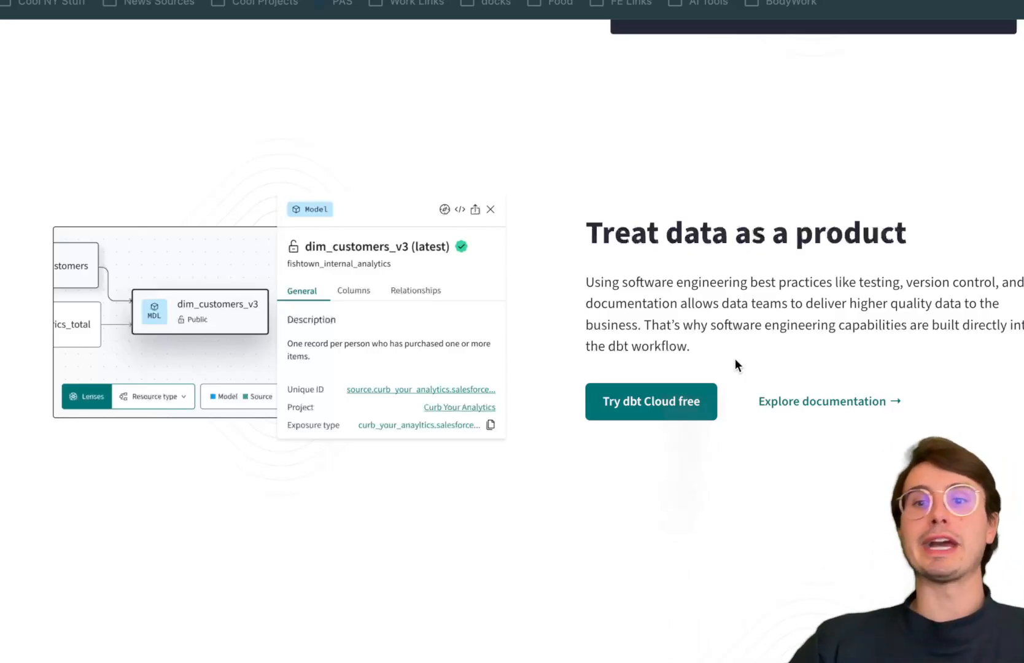
mouse_move(699, 338)
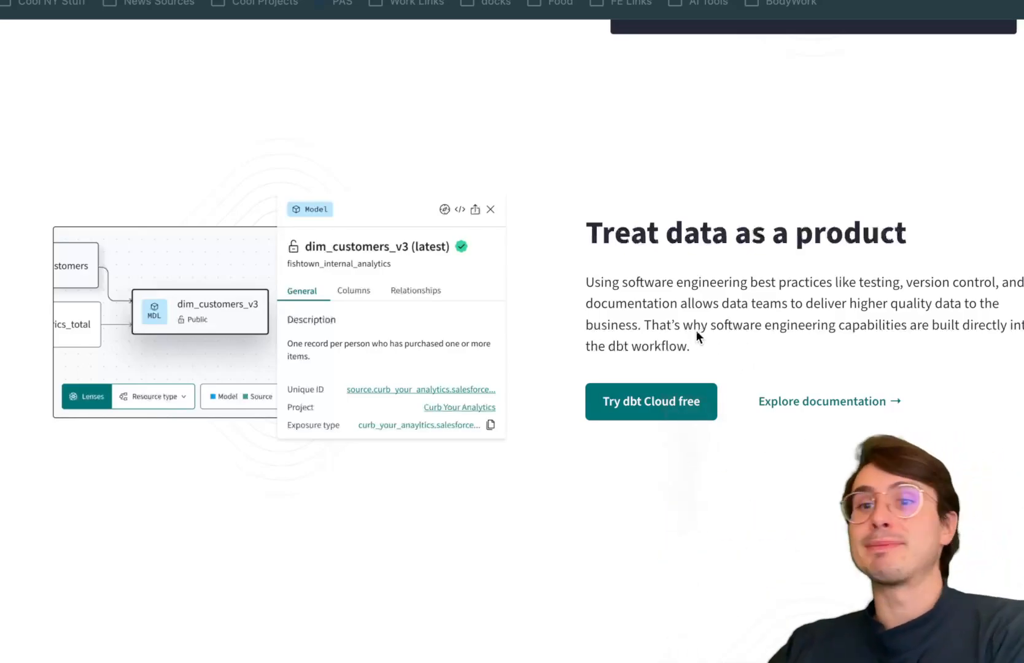
mouse_move(426, 615)
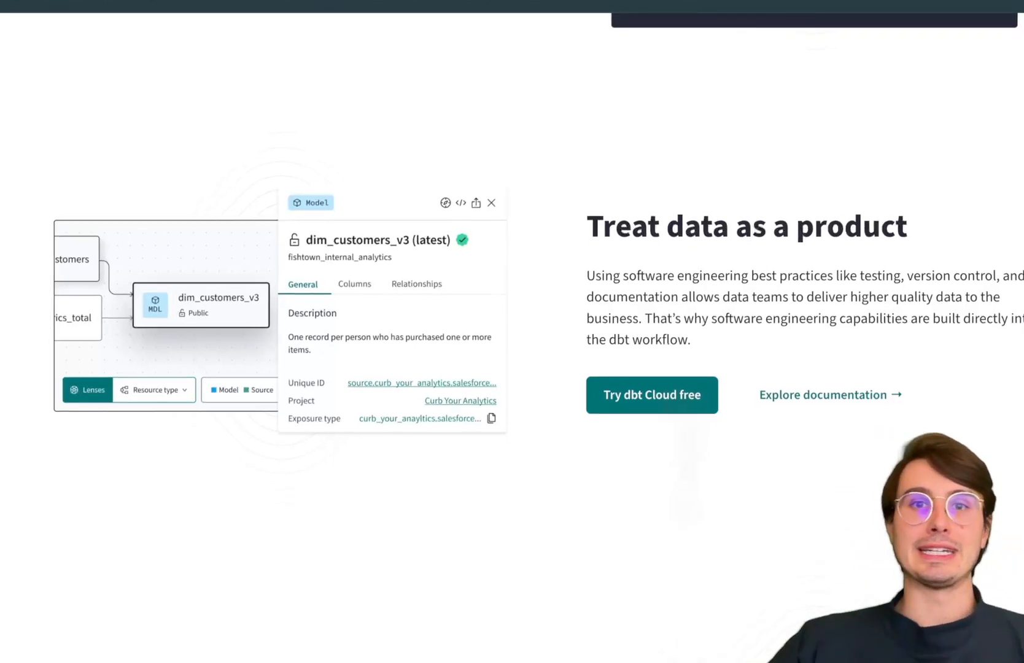
scroll(down, 3)
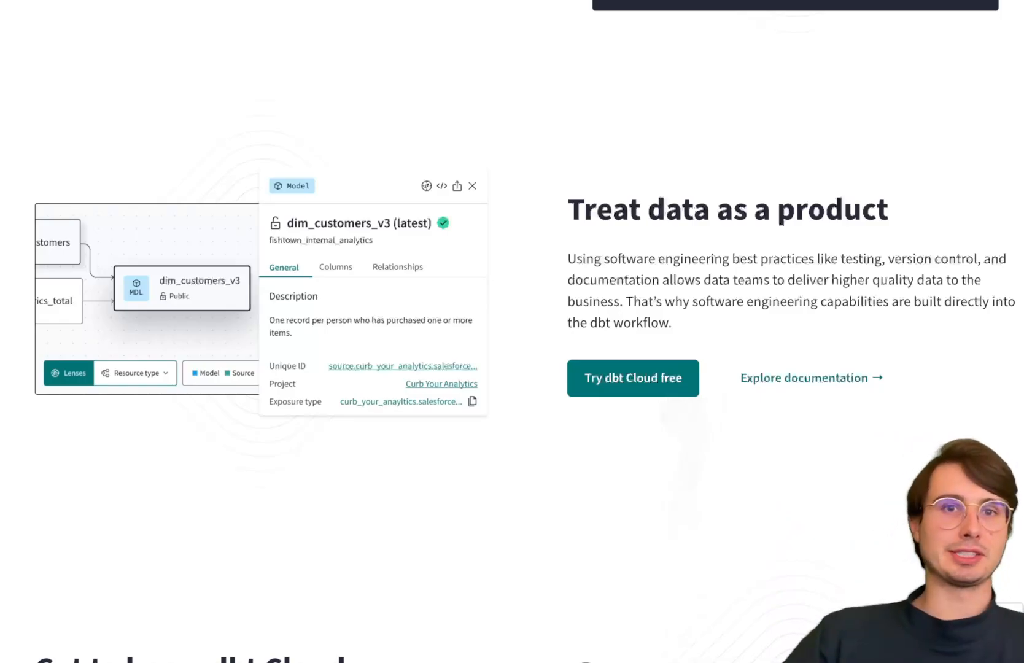
scroll(down, 3)
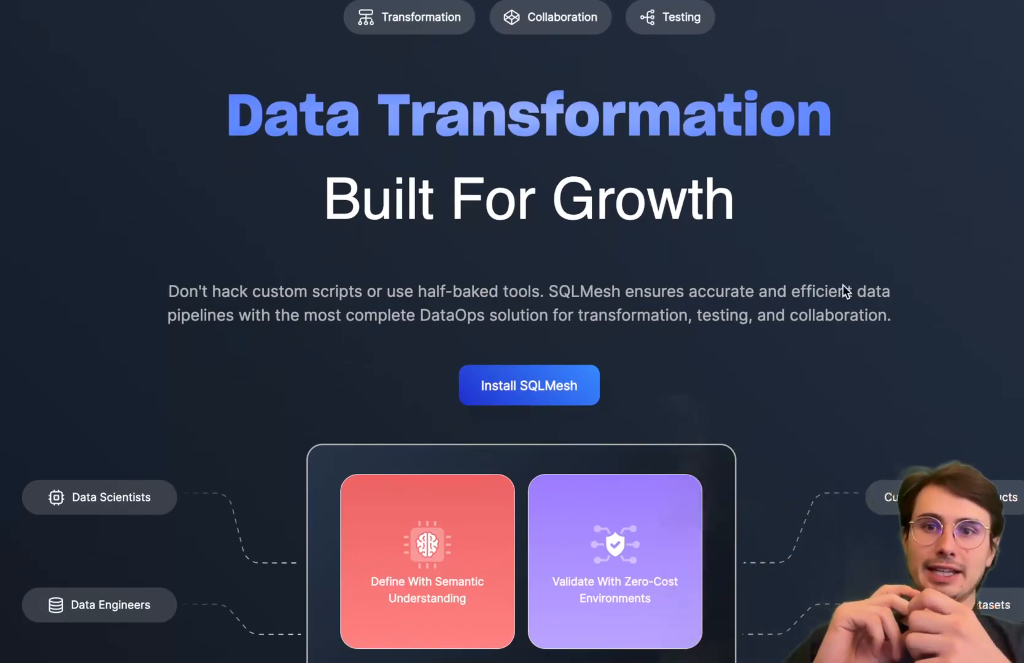
mouse_move(744, 332)
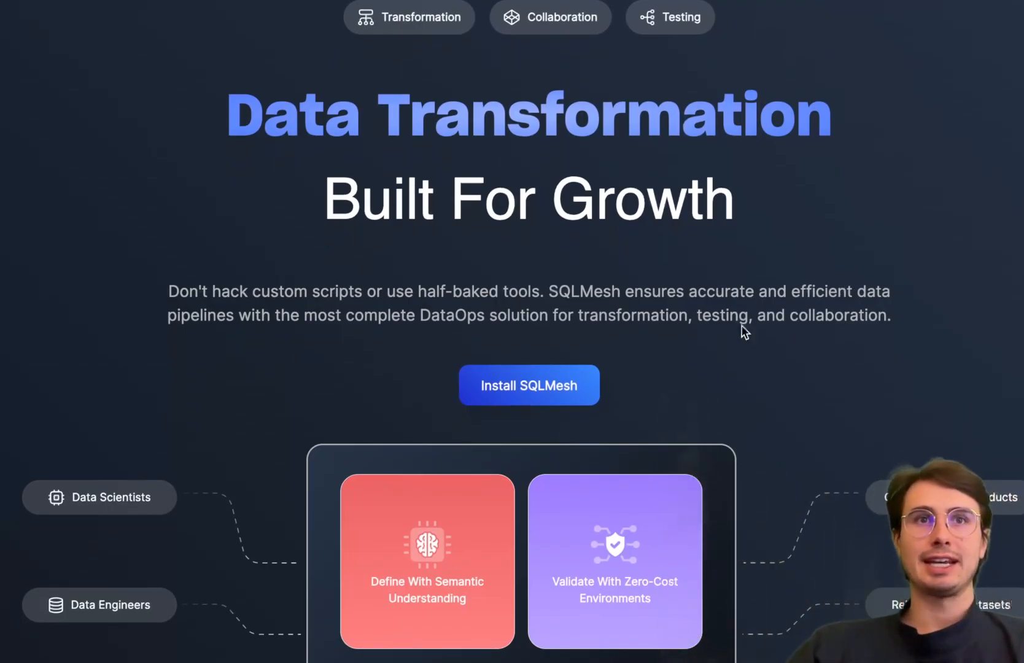
- Scroll the SQLMesh homepage past the hero and feature grid to Trusted By and the intro video
scroll(up, 3)
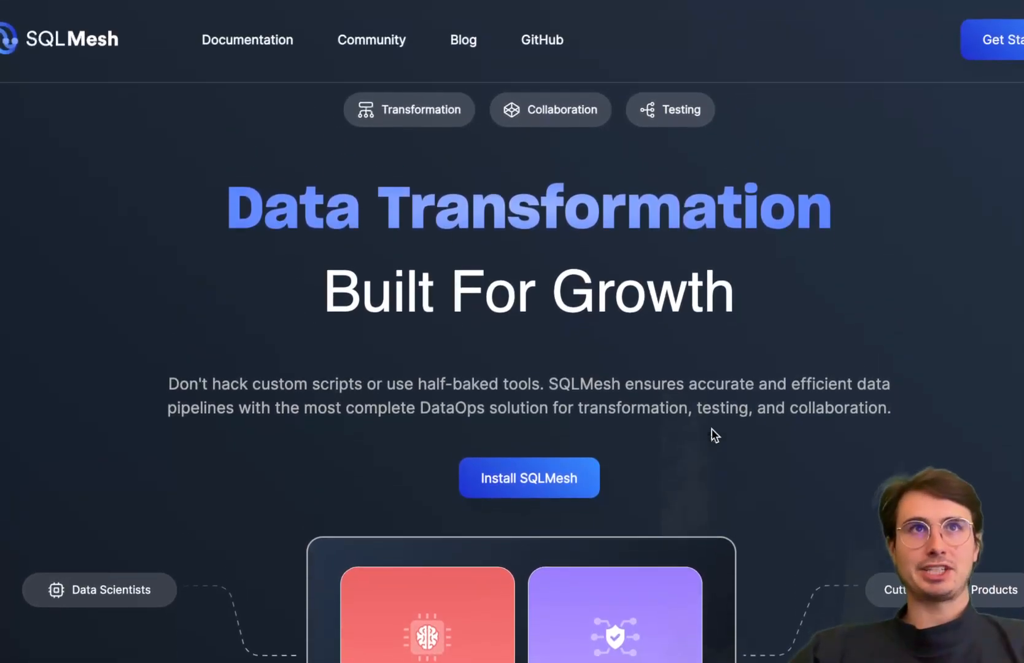
scroll(down, 3)
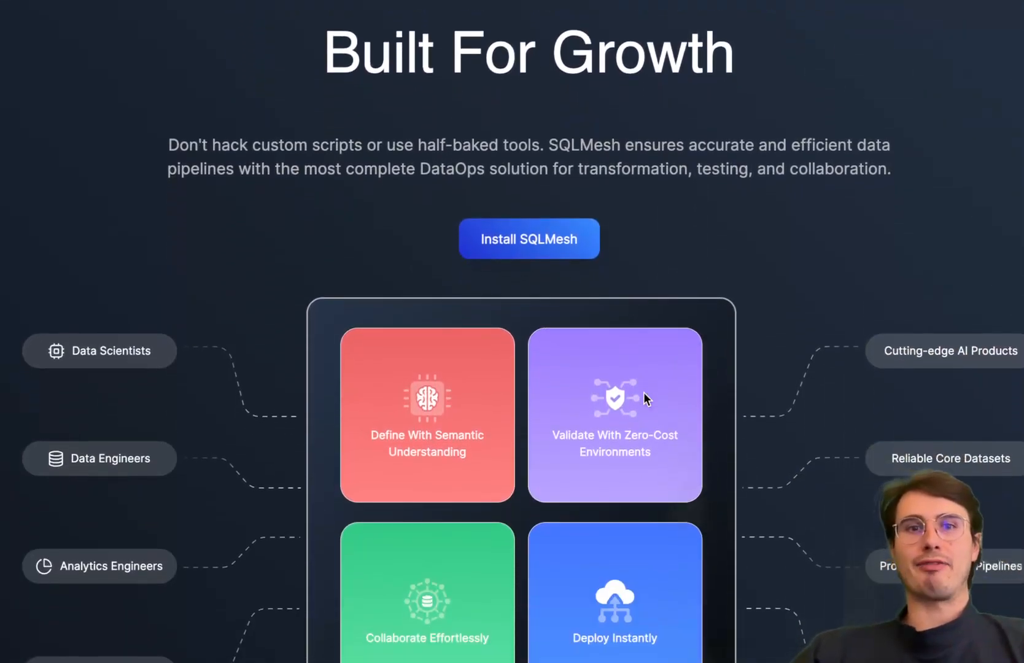
scroll(down, 3)
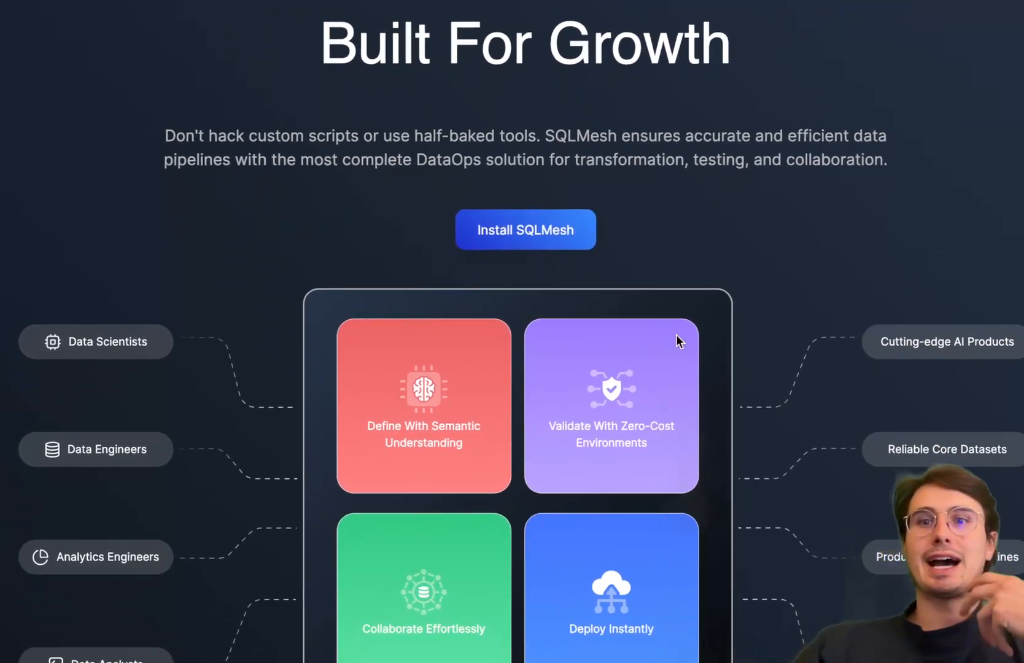
scroll(down, 3)
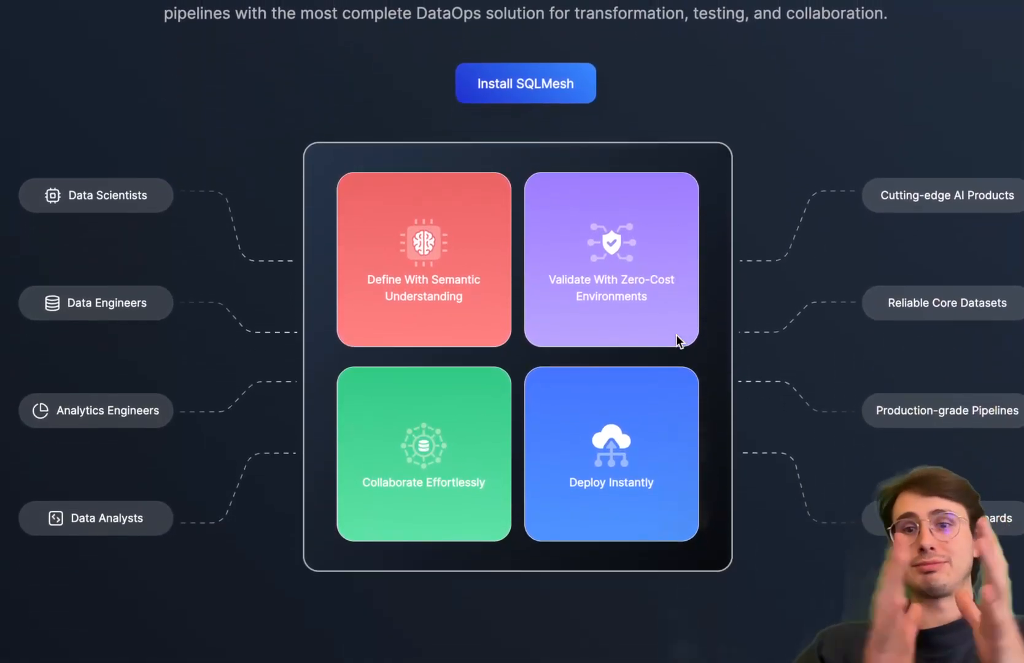
scroll(down, 3)
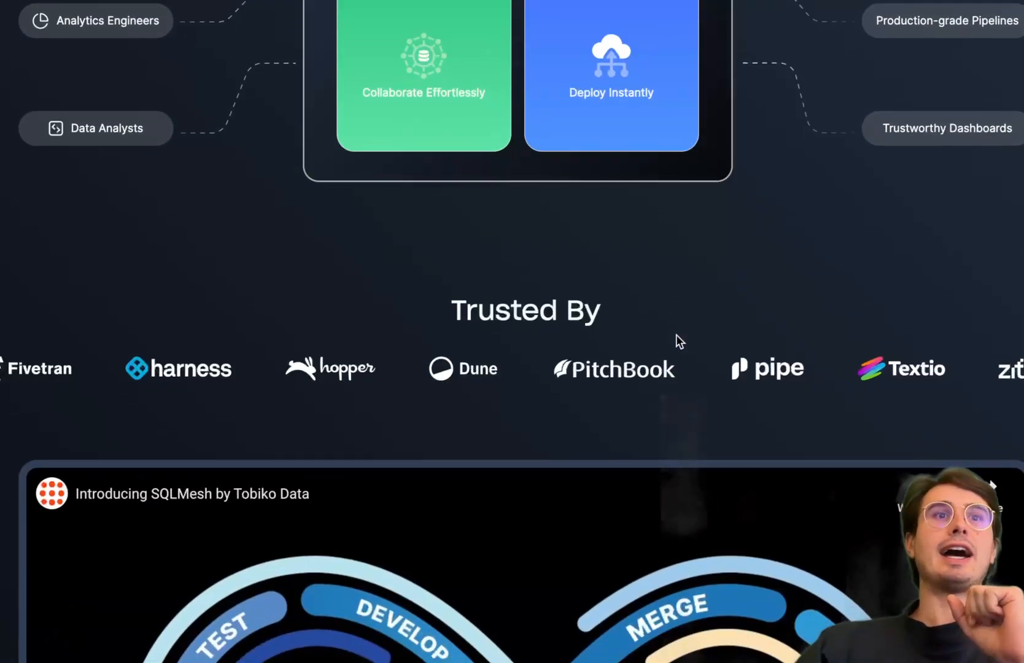
scroll(down, 3)
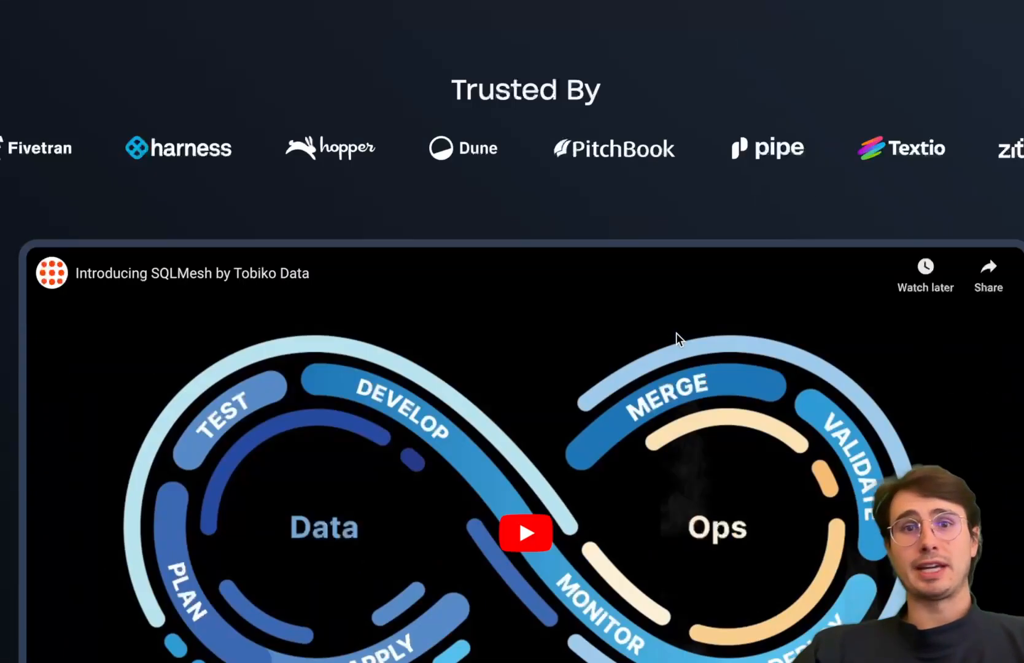
scroll(down, 3)
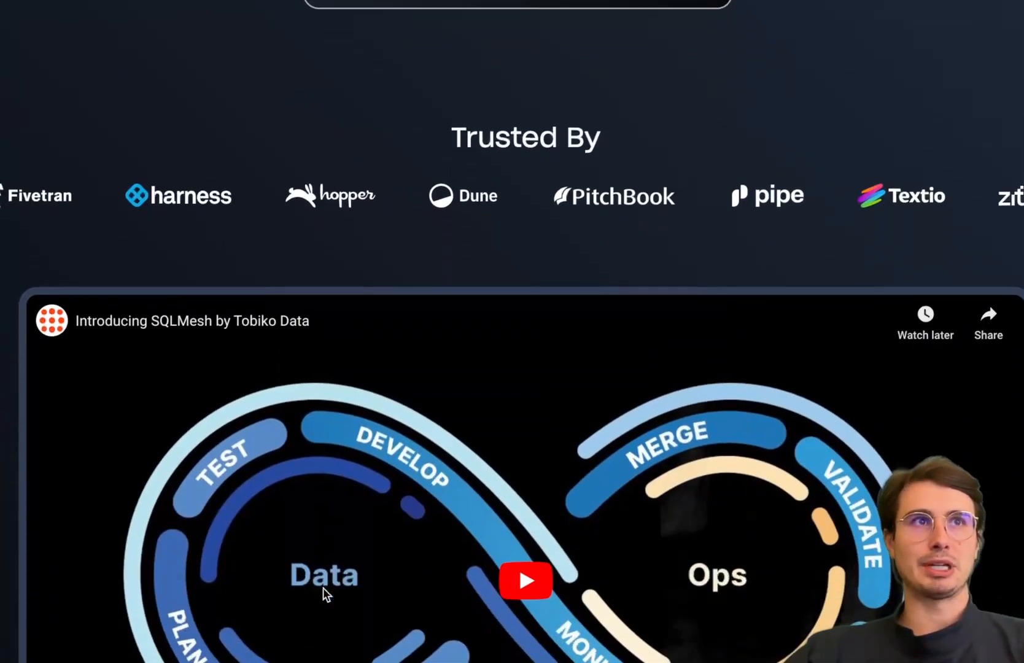
- Scroll through Quality Deployments and SQLMesh UI to Effortless Collaboration's data contracts and CI/CD bot
scroll(down, 3)
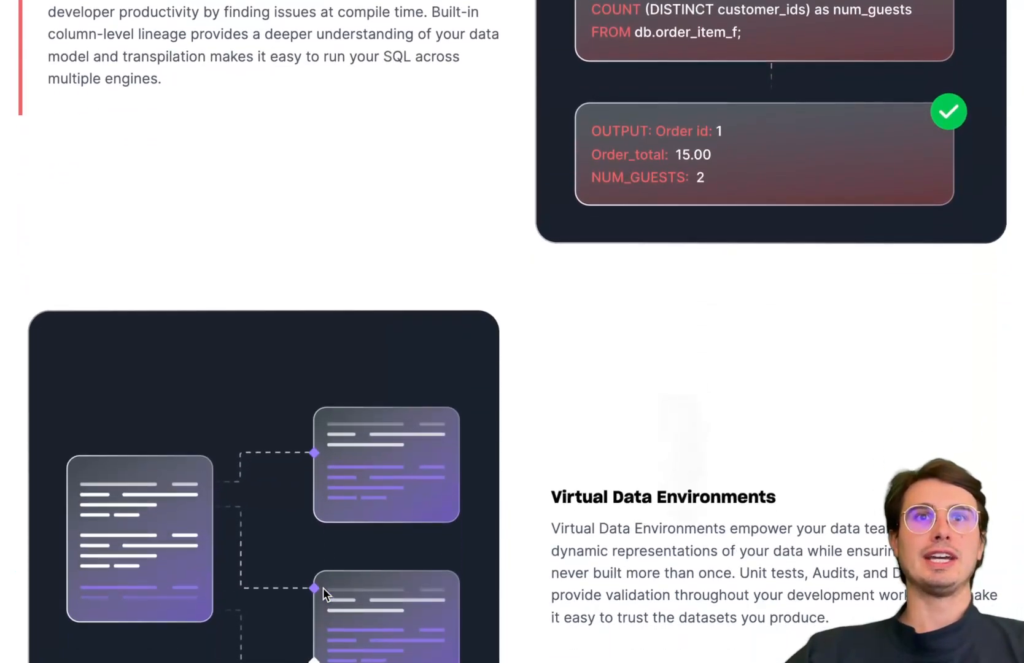
scroll(down, 3)
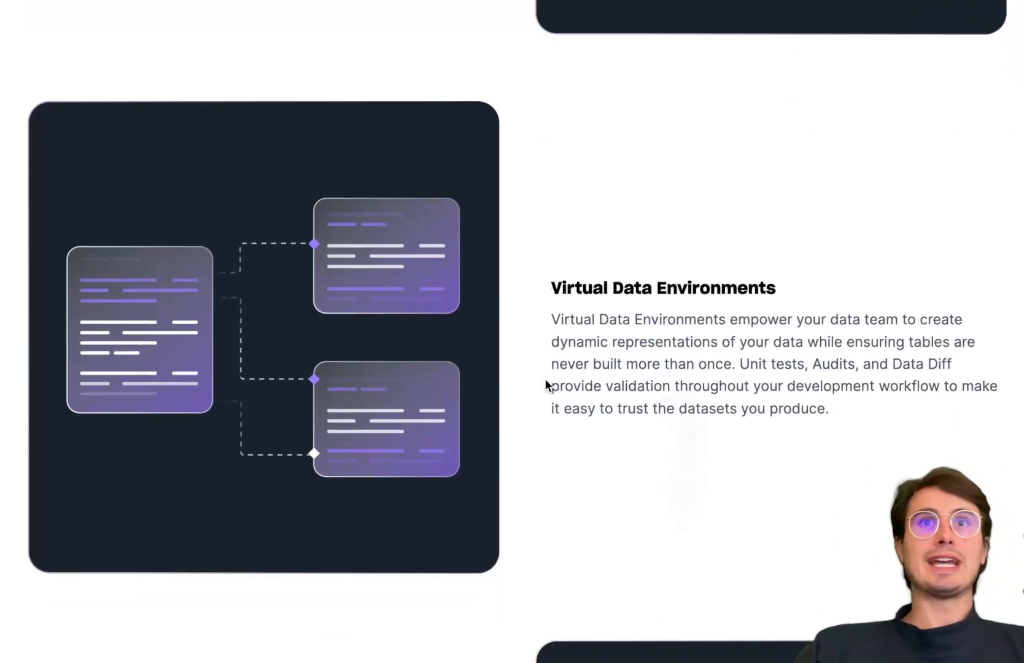
scroll(down, 3)
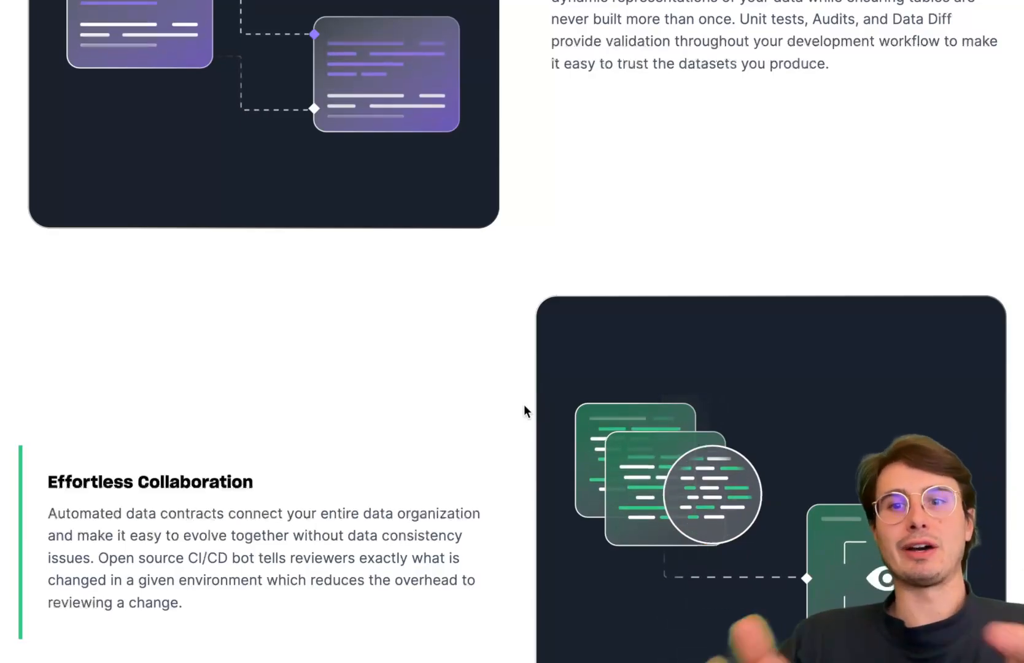
scroll(down, 3)
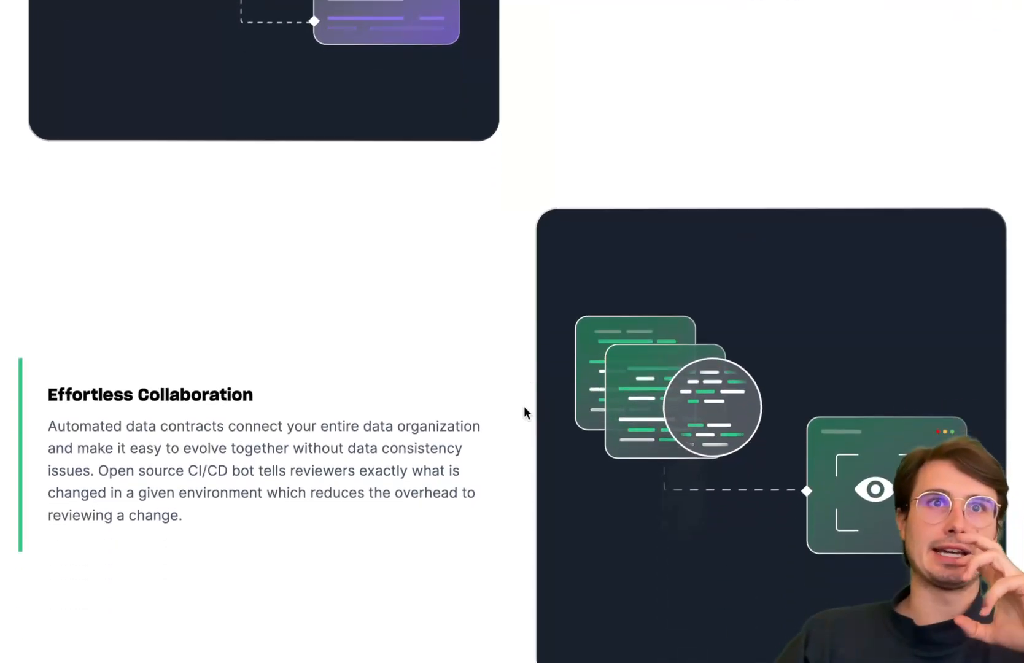
scroll(down, 3)
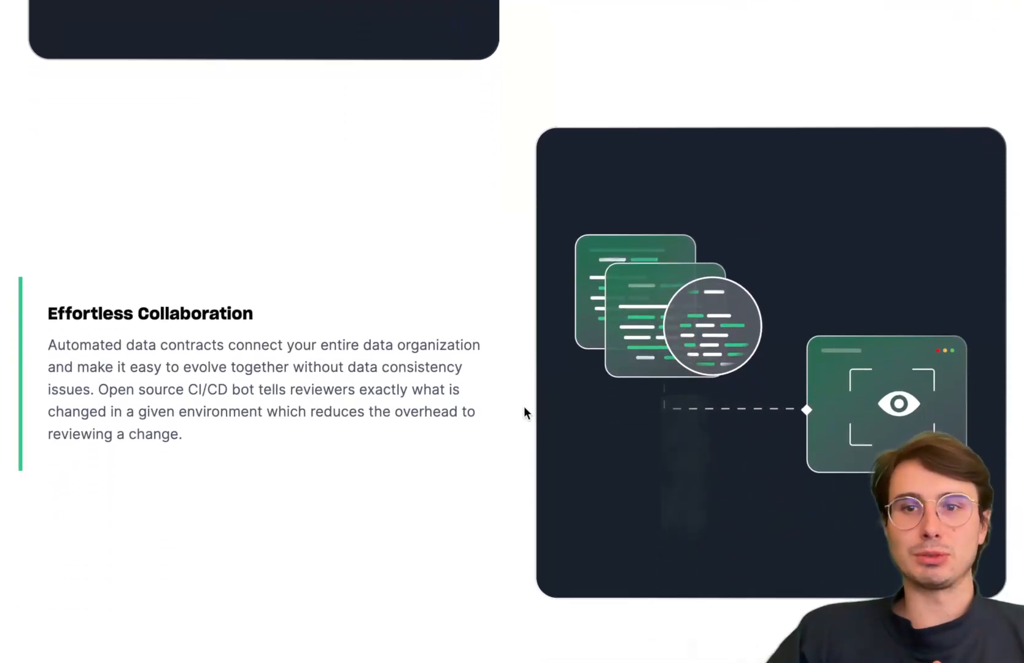
scroll(down, 3)
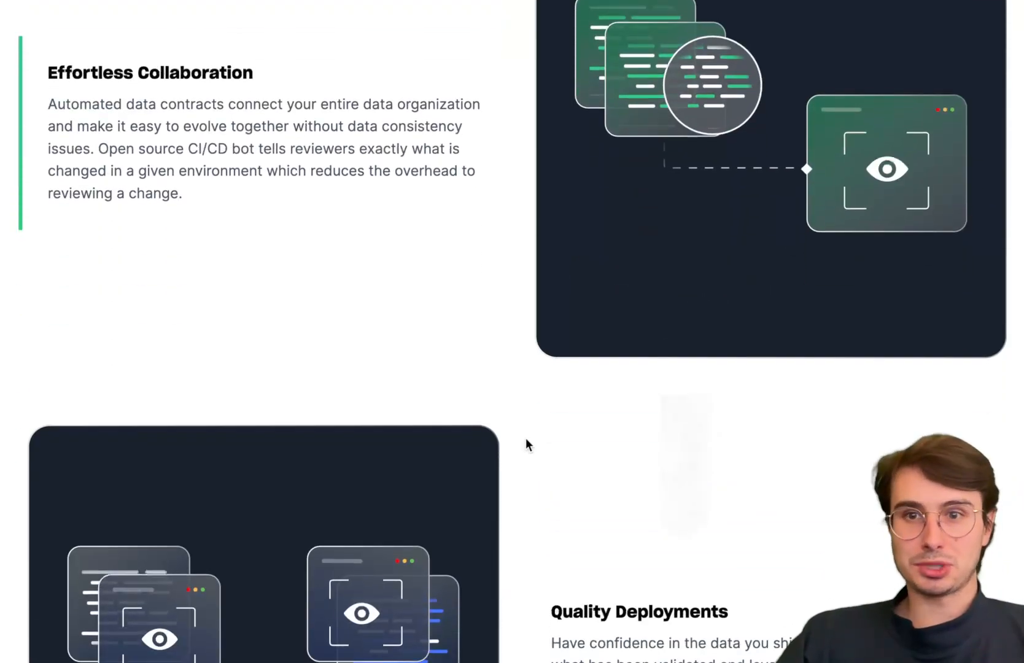
scroll(down, 3)
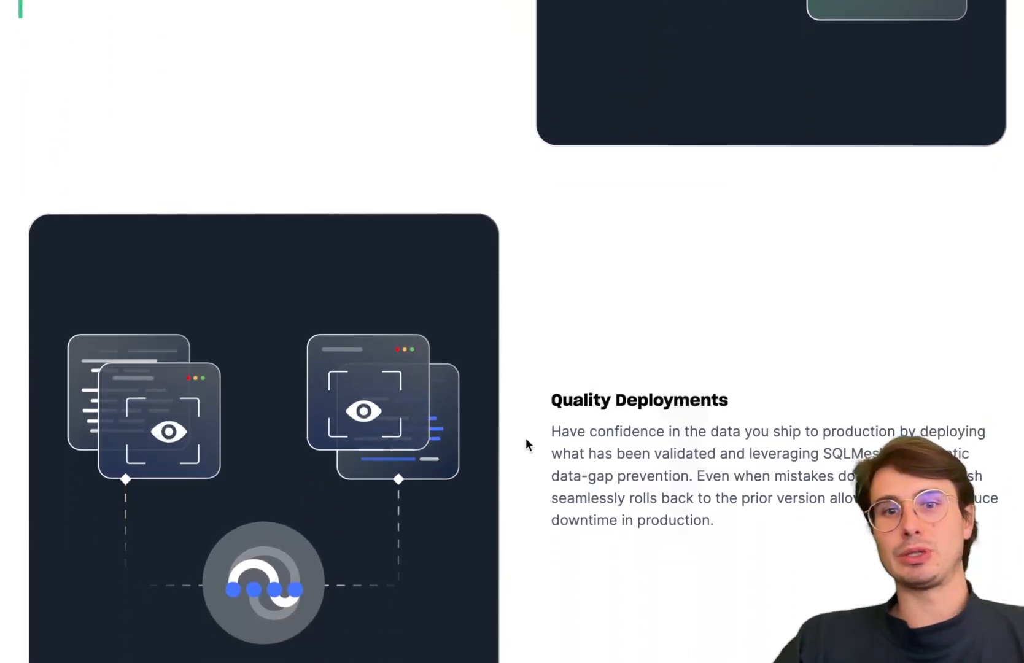
scroll(down, 3)
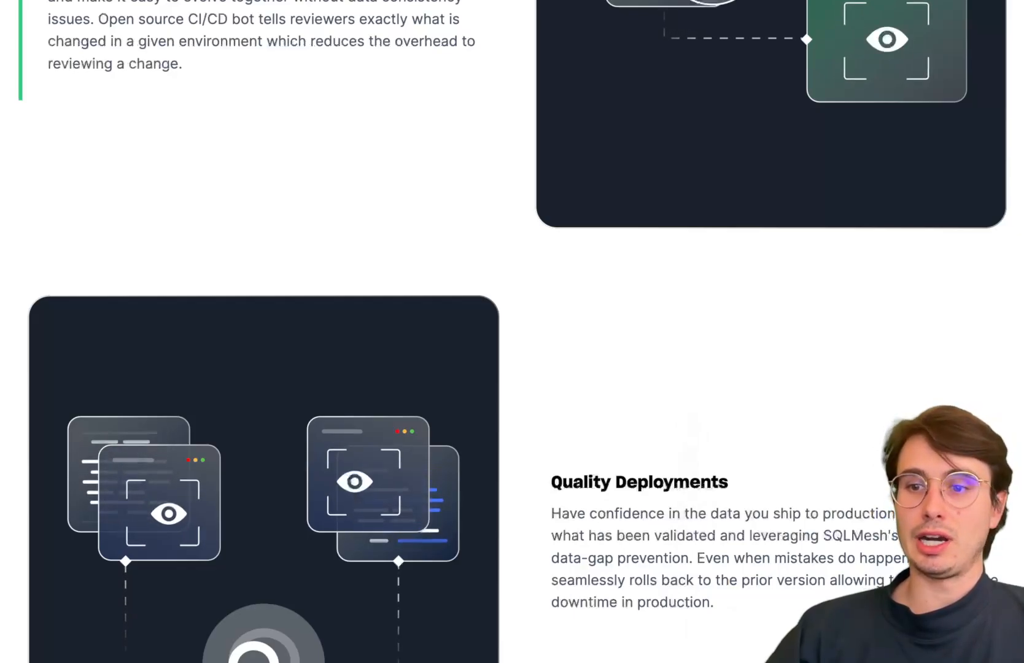
scroll(down, 3)
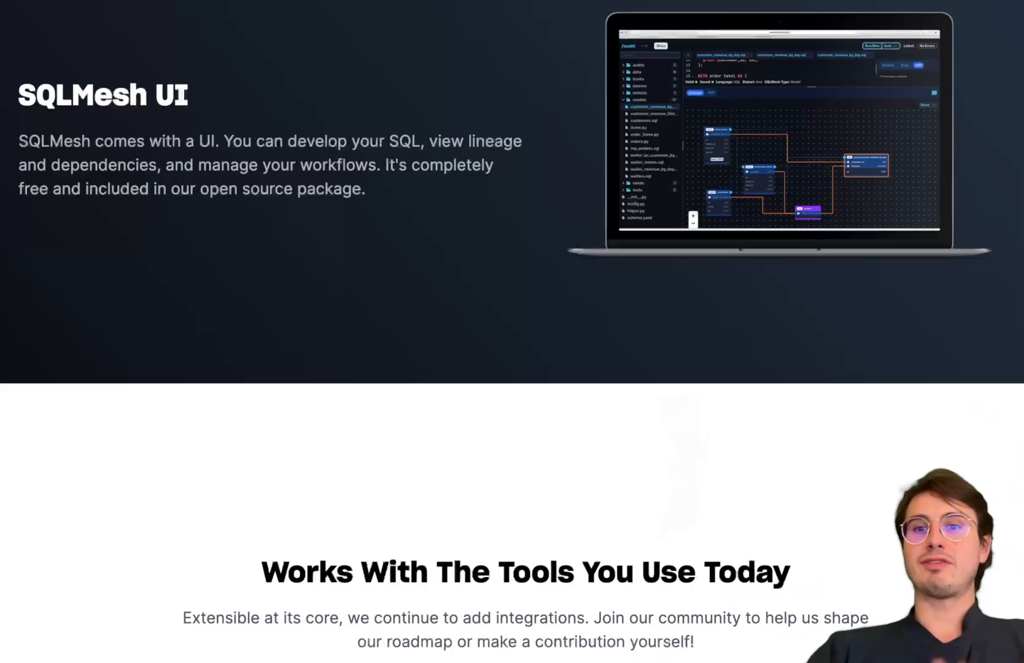
mouse_move(622, 486)
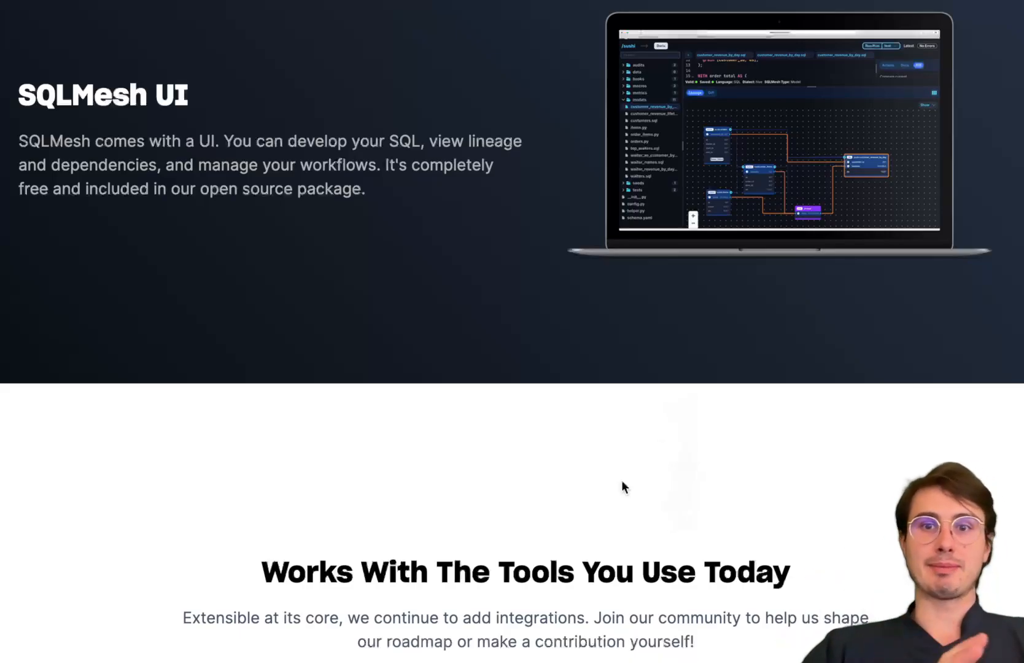
mouse_move(631, 481)
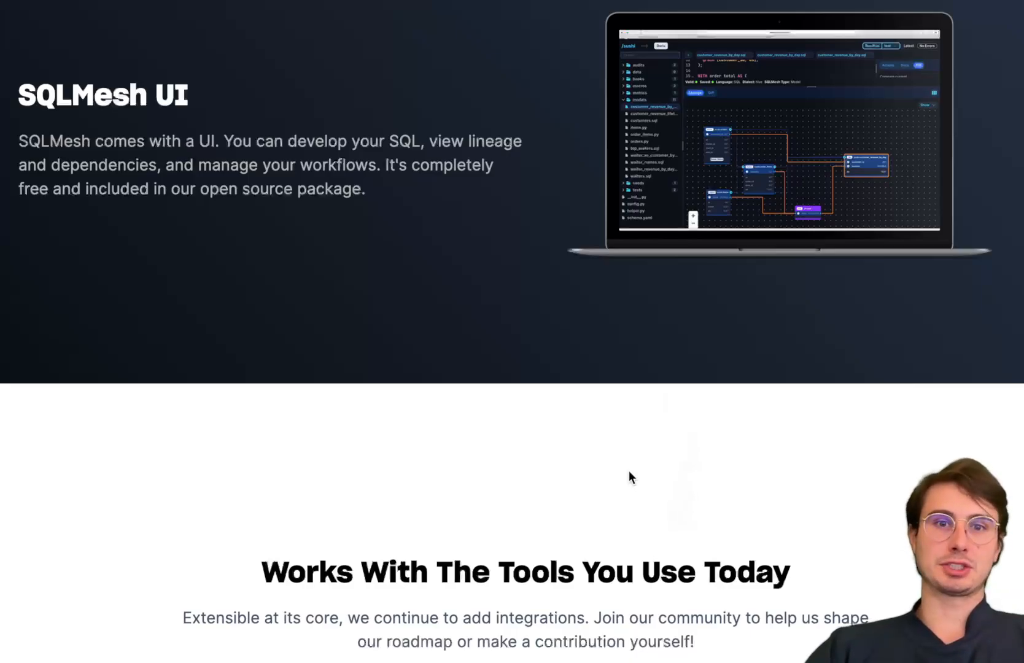
scroll(down, 3)
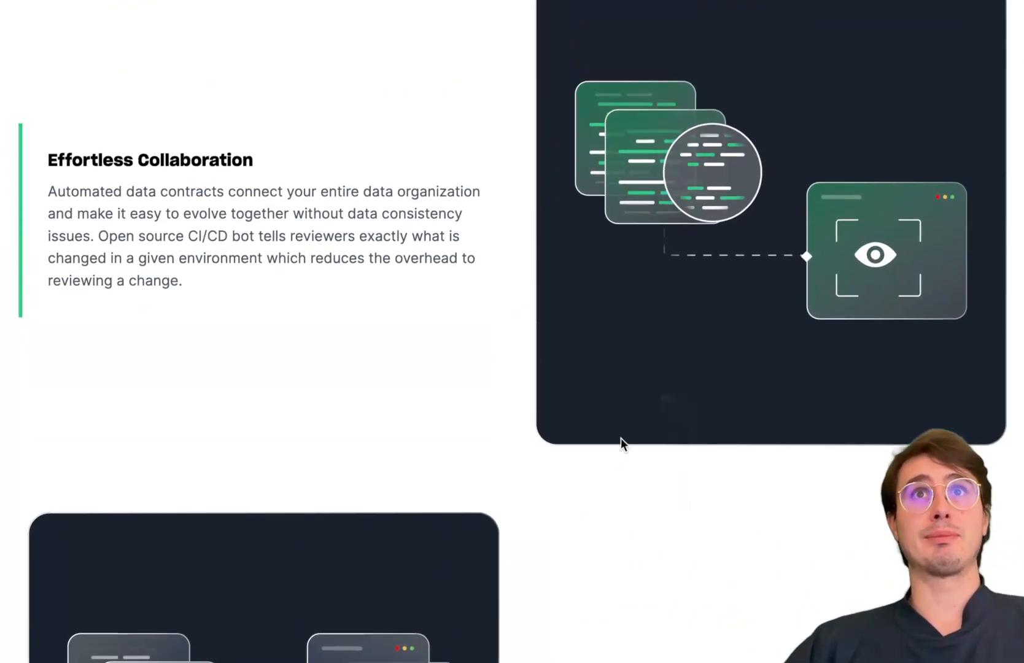
- Scroll to the integrations covering Data Warehouse, Data Orchestration and dbt Compatibility
scroll(down, 3)
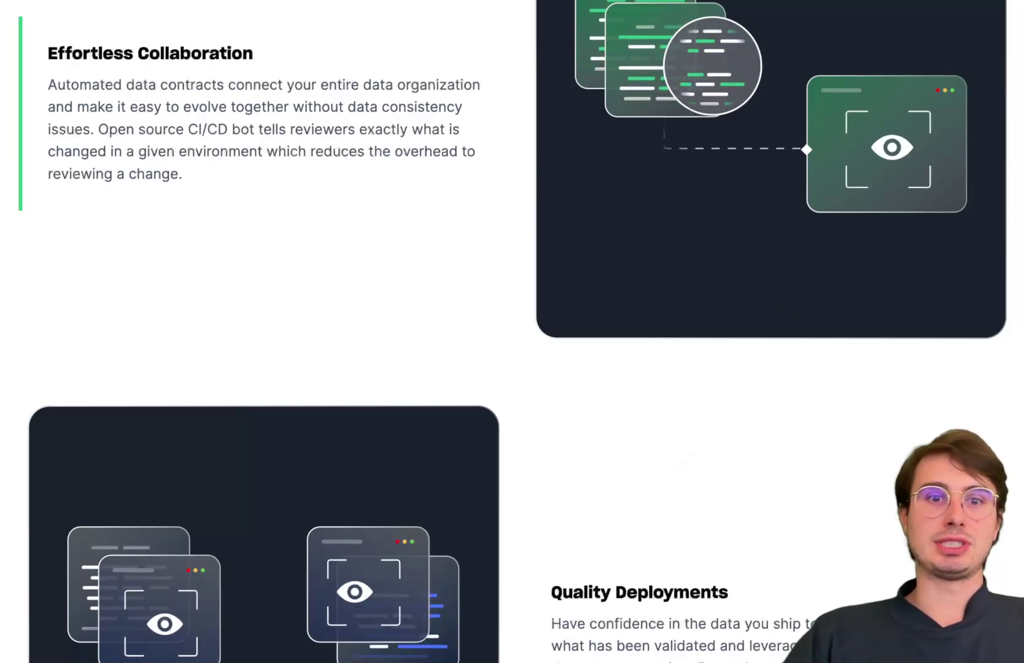
scroll(down, 3)
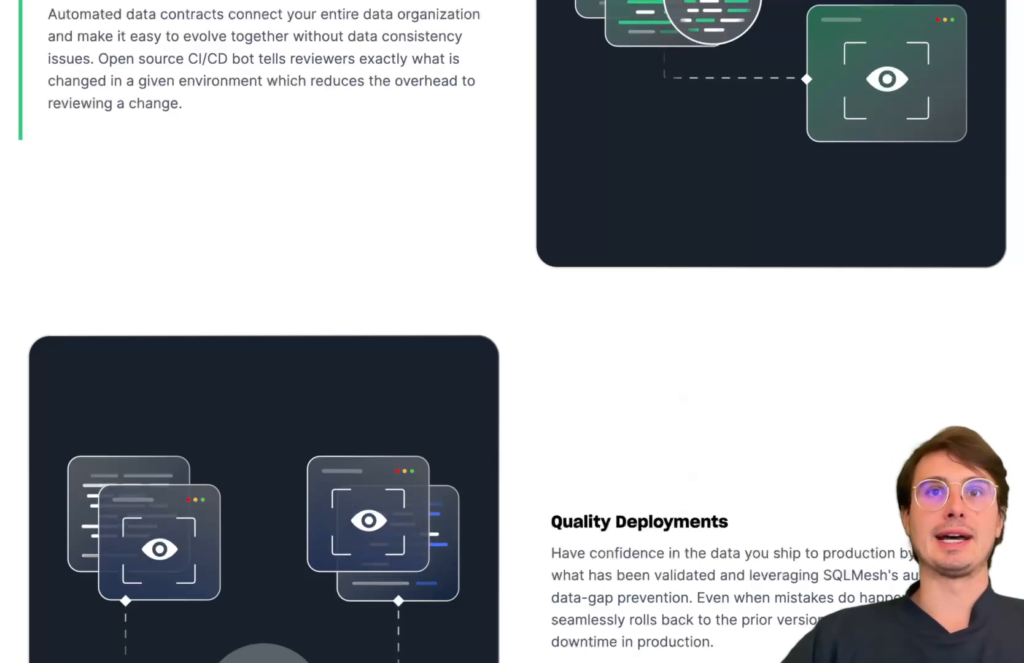
scroll(down, 3)
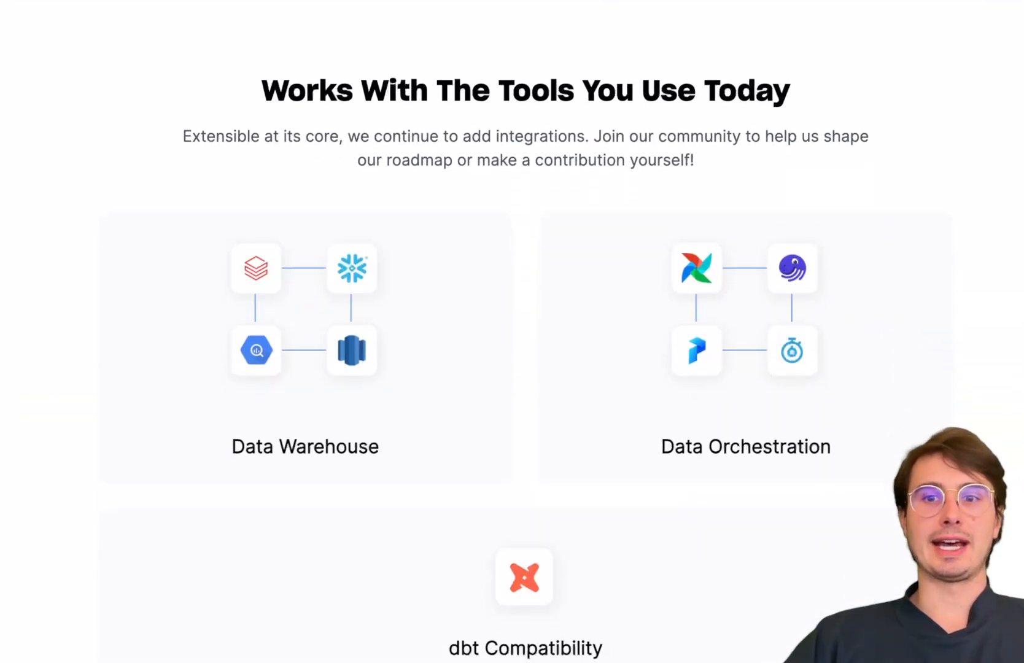
- Return to Quality Deployments on data-gap prevention and seamless rollbacks
scroll(down, 3)
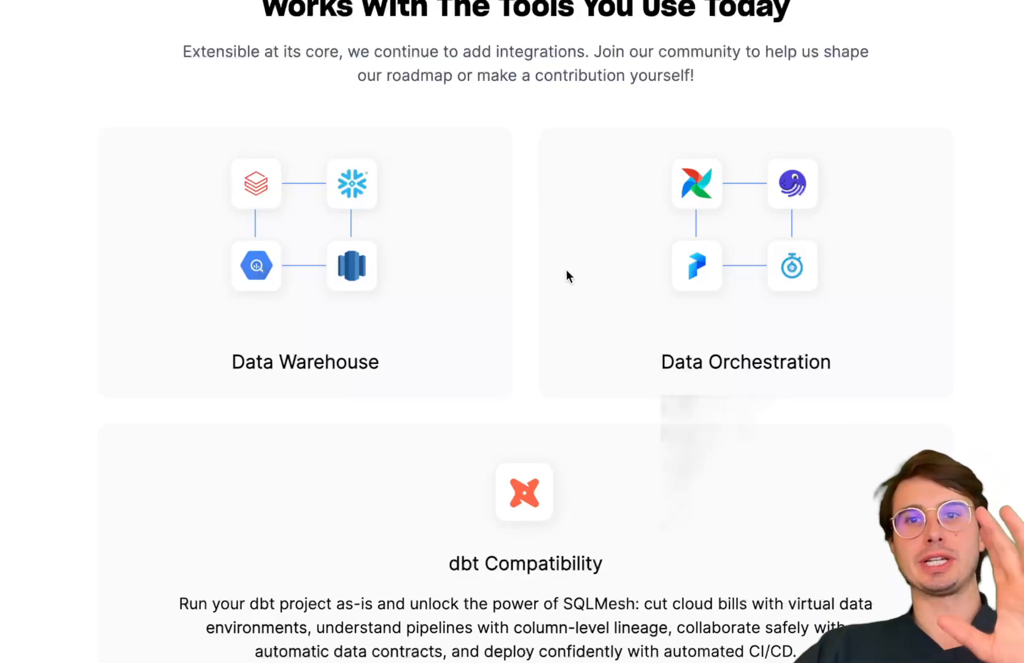
scroll(down, 3)
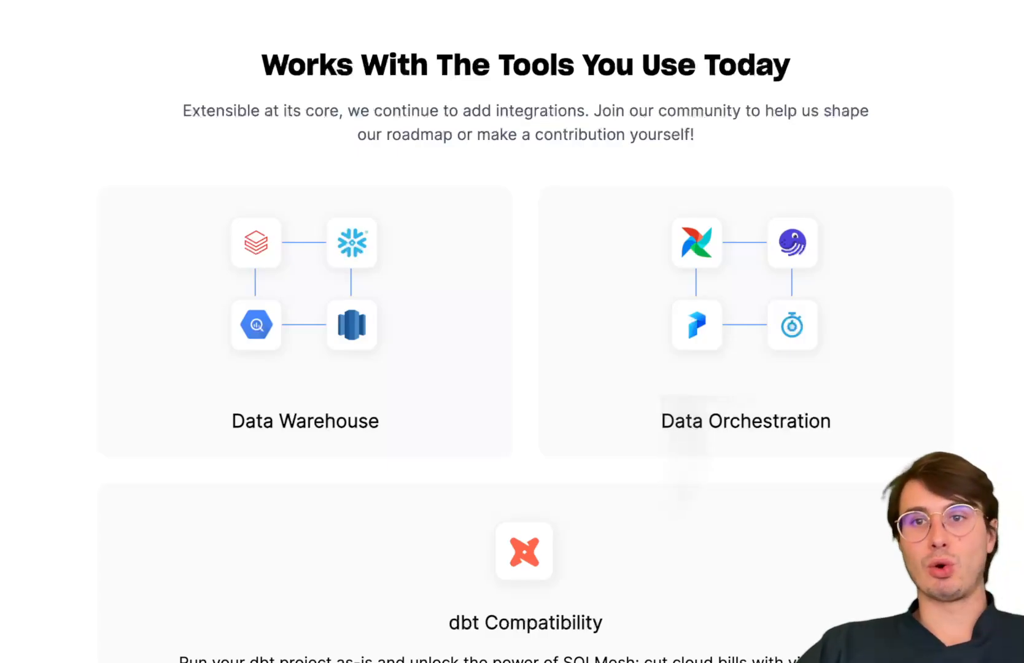
scroll(down, 3)
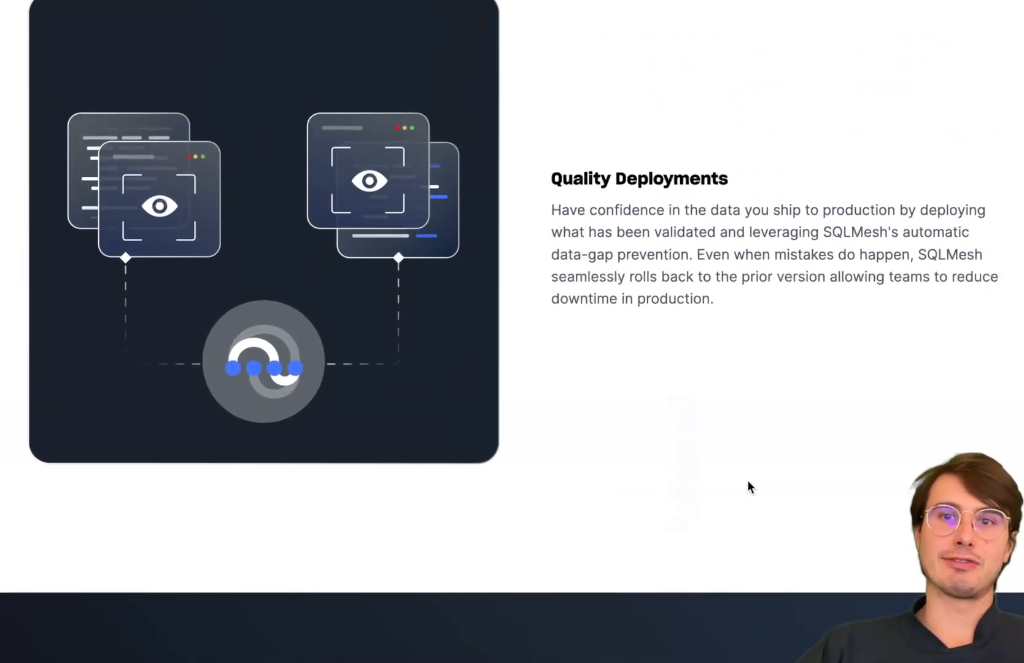
- Scroll the SQLMesh homepage to the Built For Growth section with its four feature cards
scroll(down, 3)
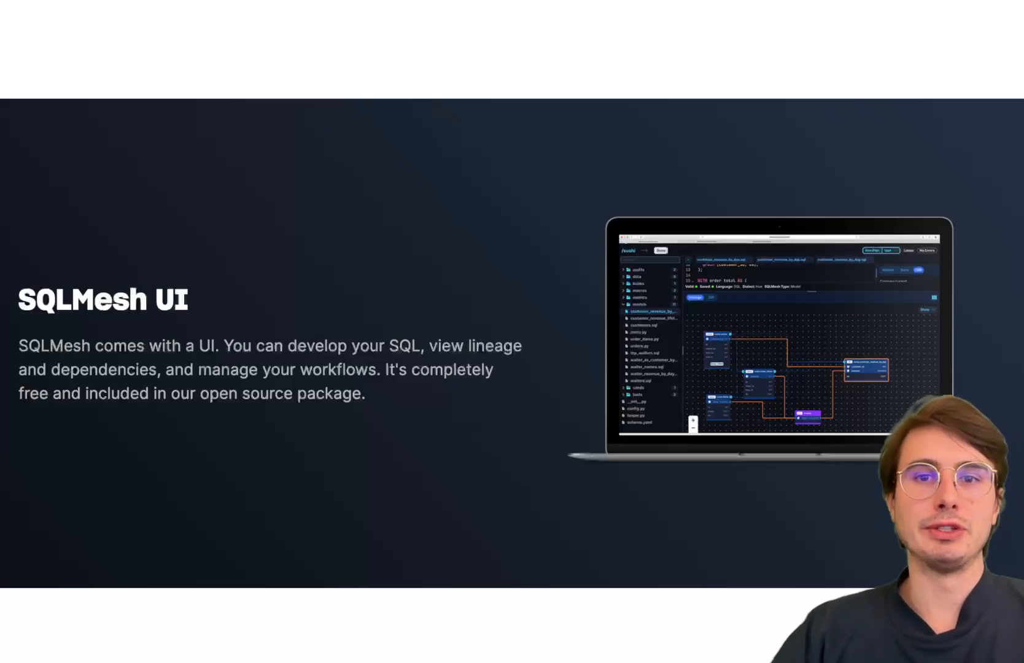
mouse_move(653, 381)
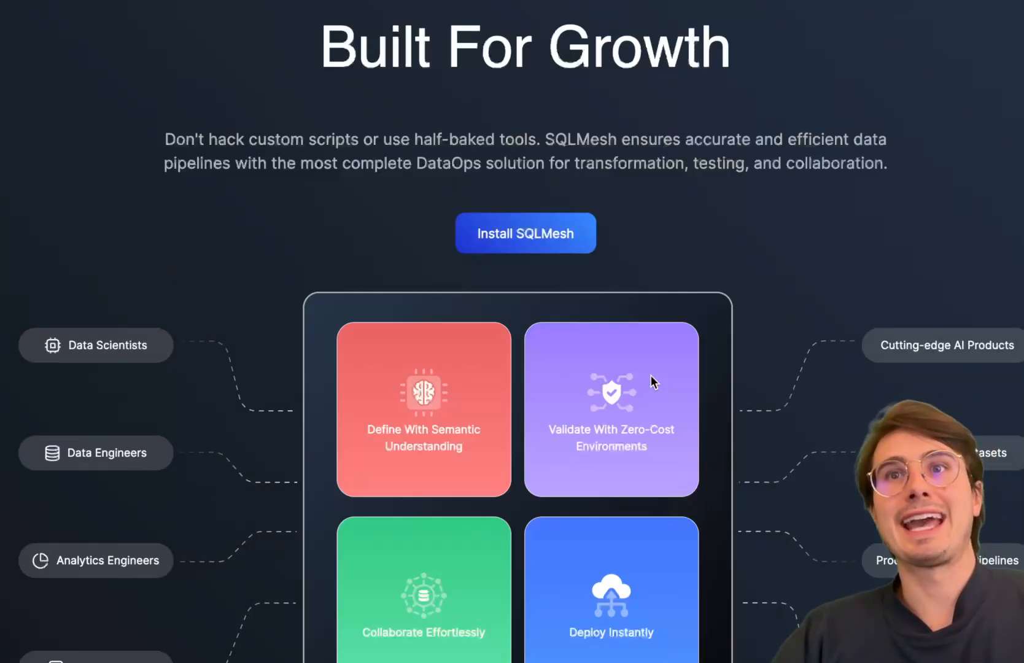
mouse_move(653, 356)
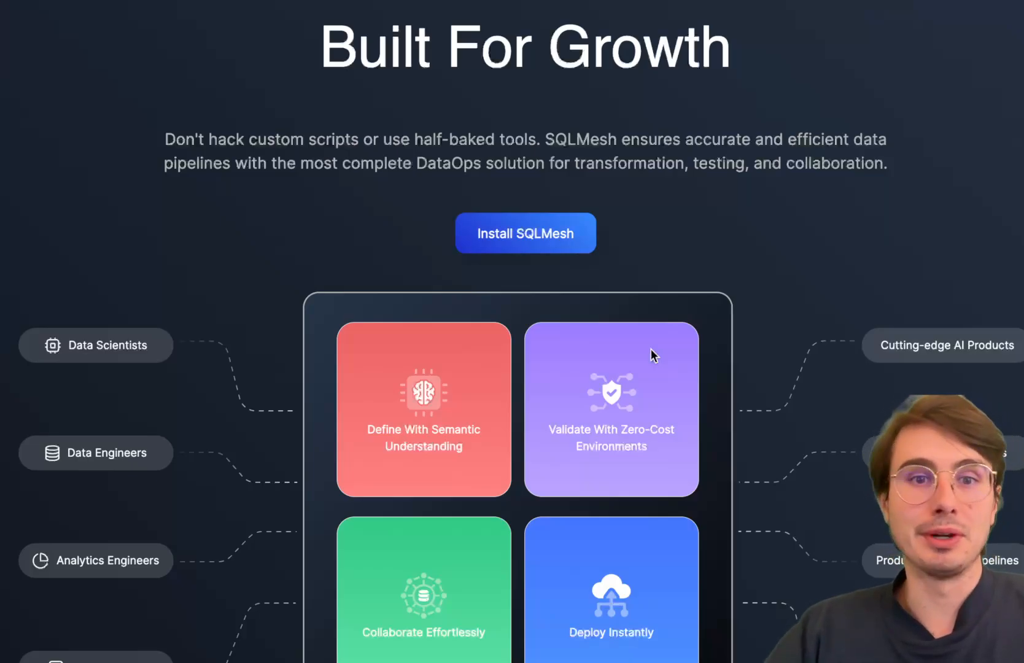
mouse_move(685, 304)
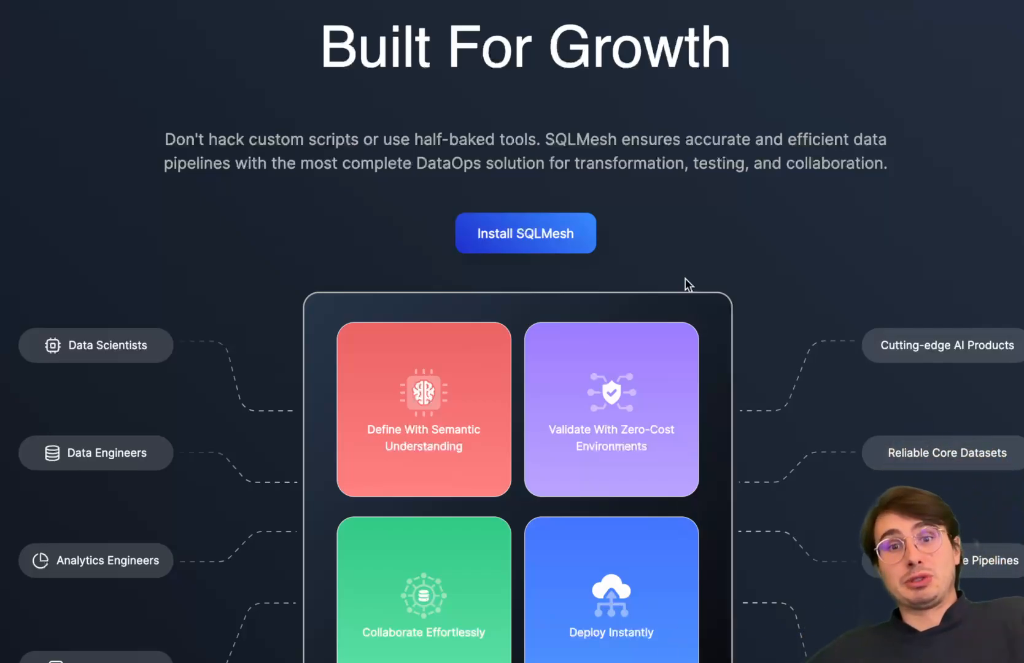
mouse_move(712, 295)
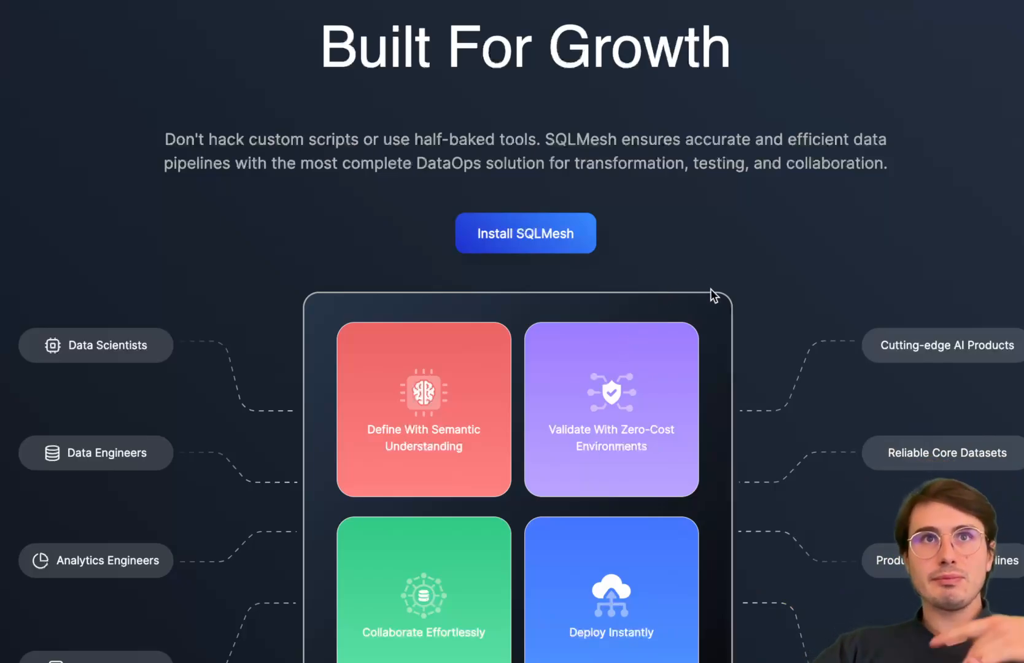
- Scroll the Built For Growth grid and return to dbt's Define transformations in code section
scroll(down, 3)
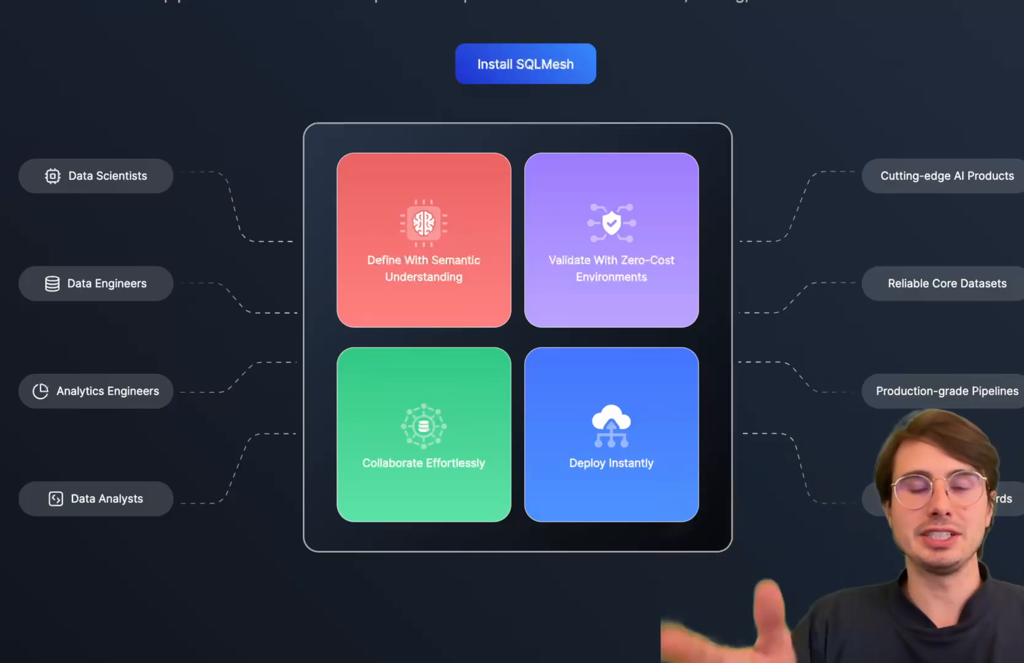
scroll(down, 3)
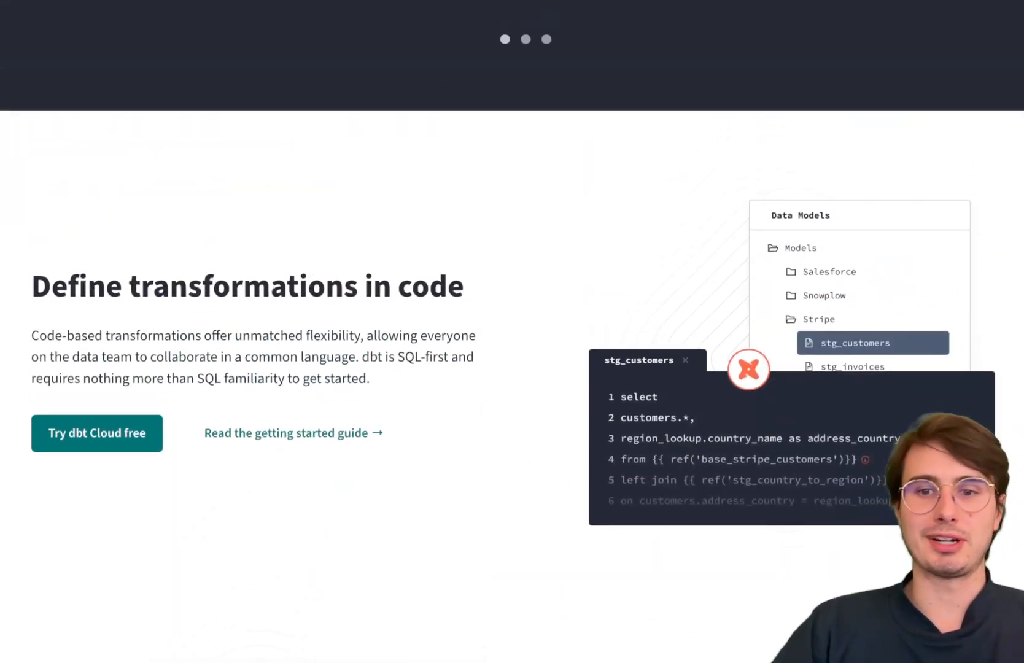
- Scroll the dbt page, then return to SQLMesh's Semantic Understanding SQL example
scroll(down, 3)
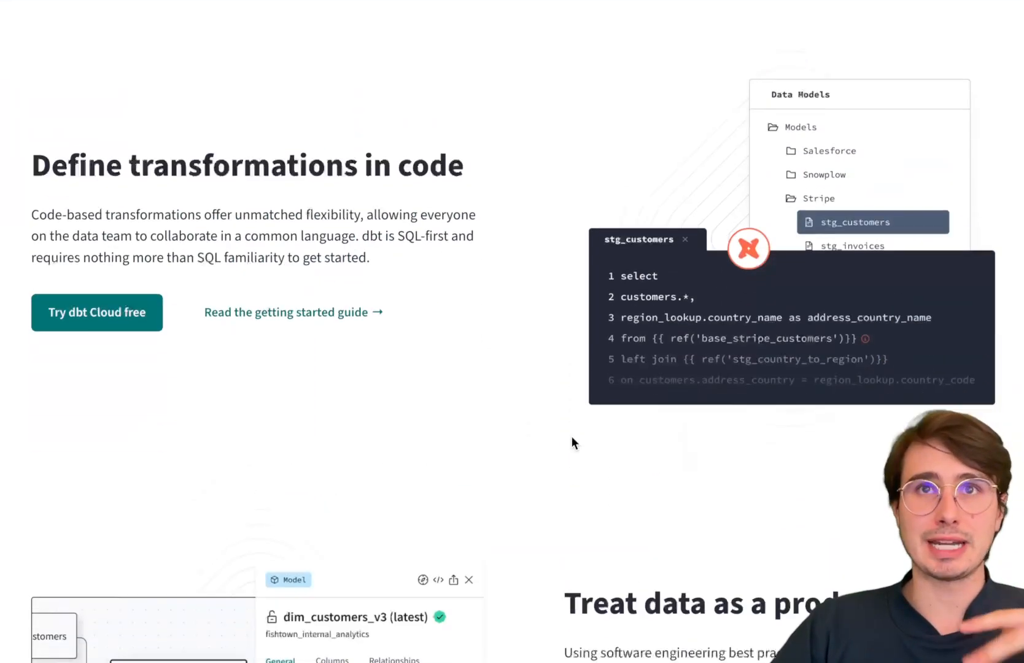
scroll(down, 3)
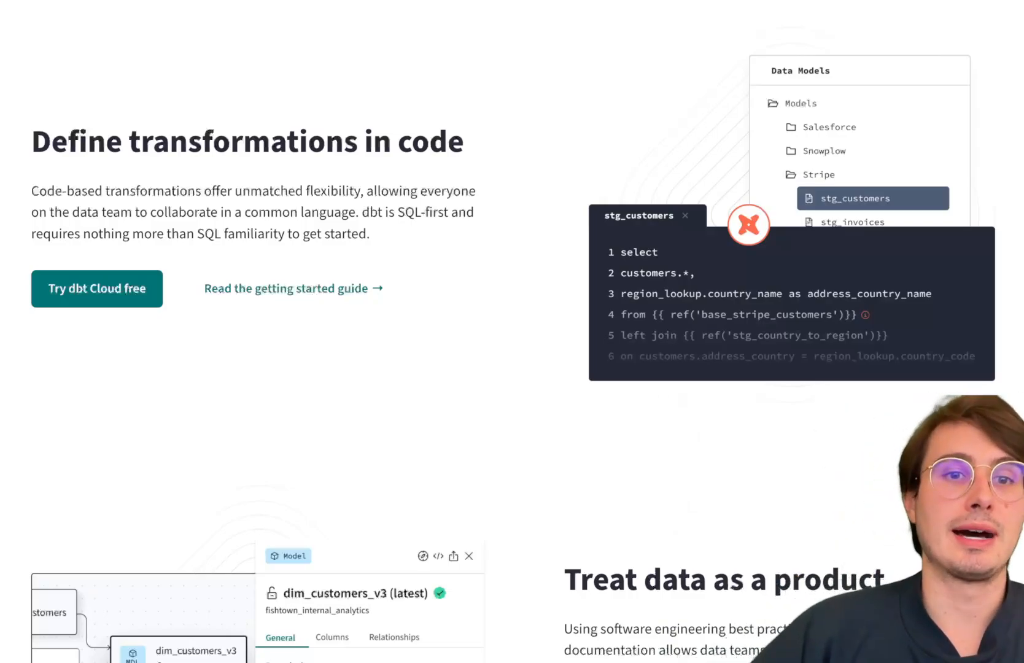
scroll(down, 3)
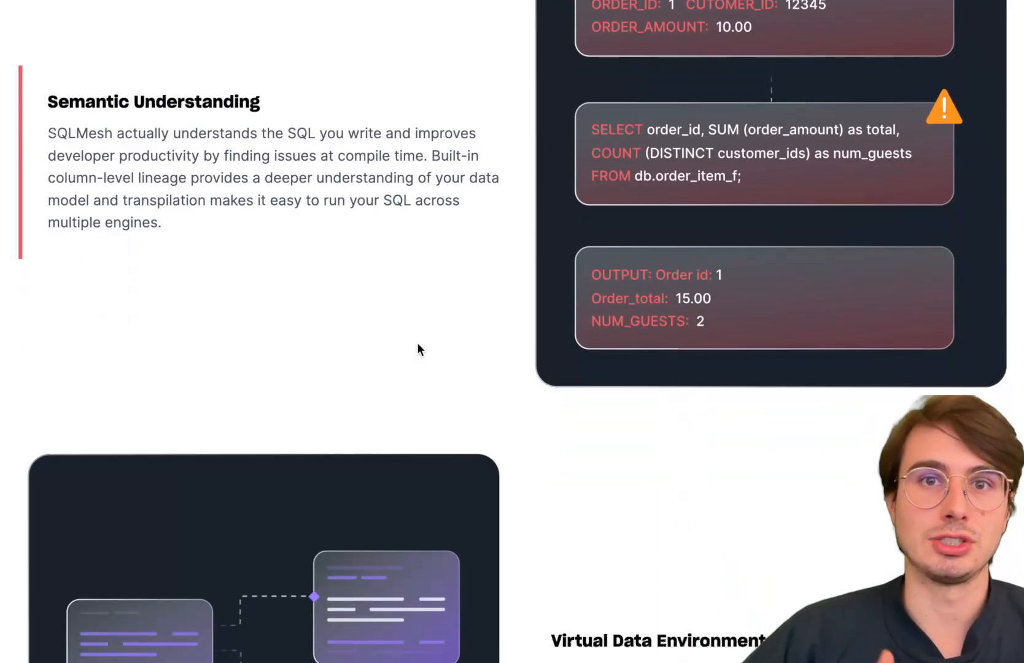
- Scroll past Semantic Understanding to Virtual Data Environments, with Effortless Collaboration below
scroll(down, 3)
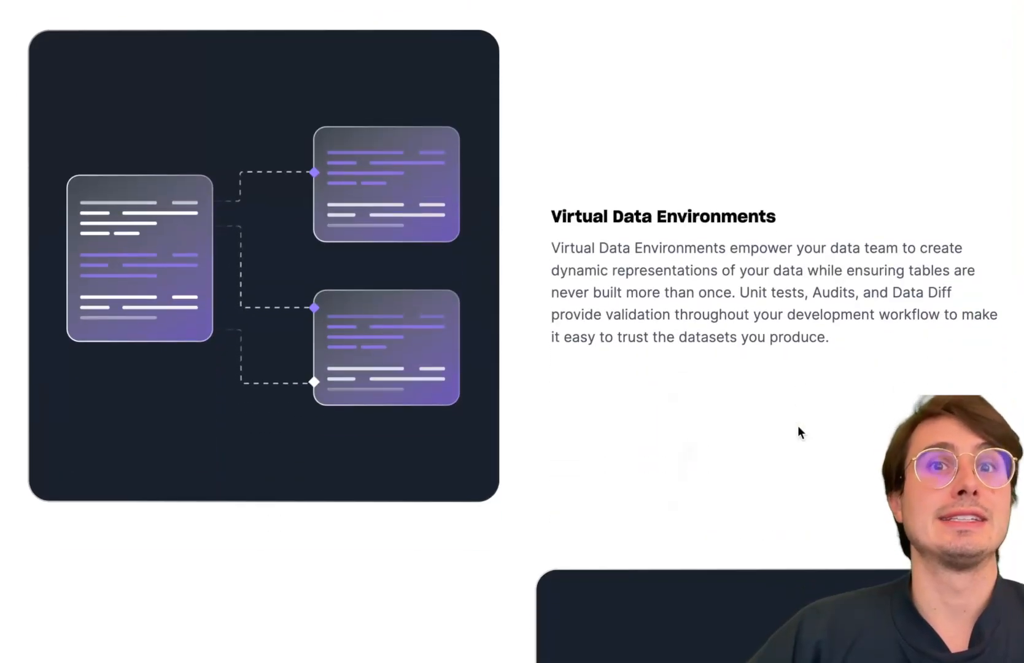
scroll(down, 3)
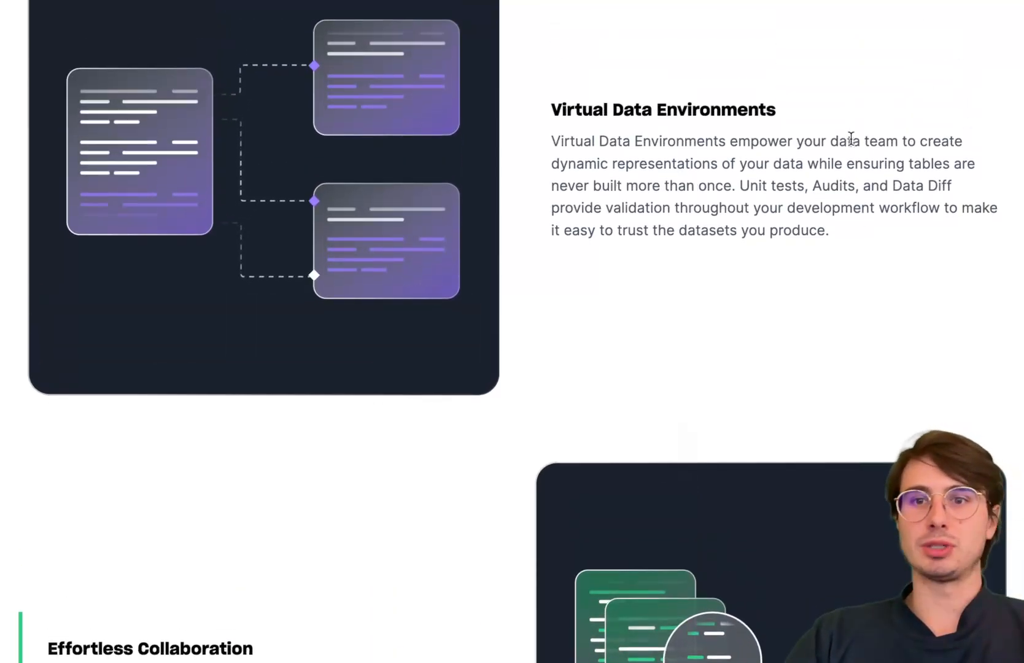
scroll(down, 3)
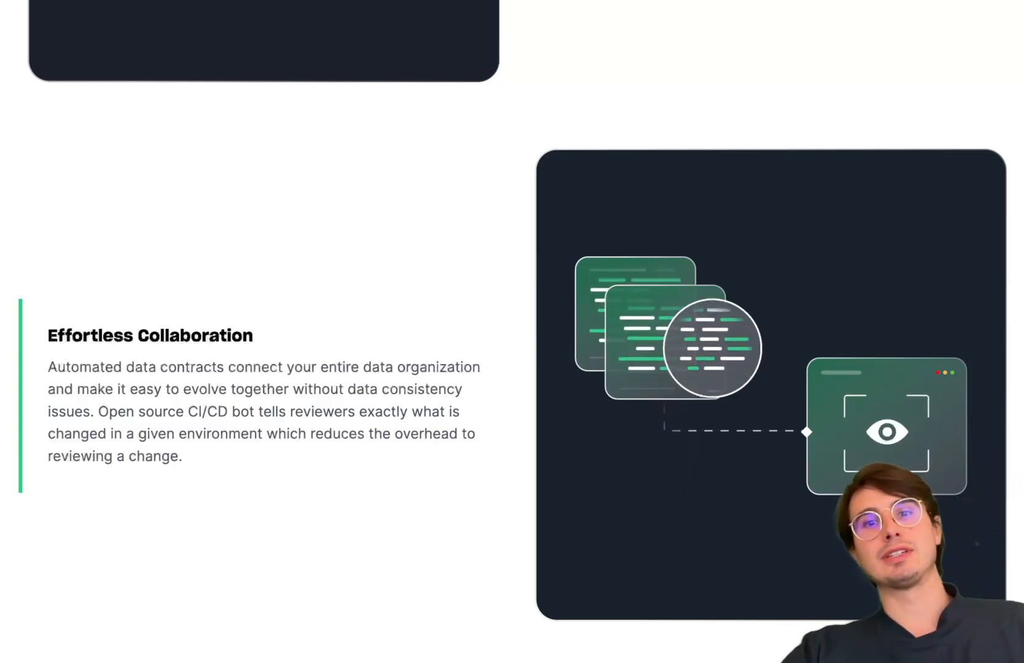
scroll(down, 3)
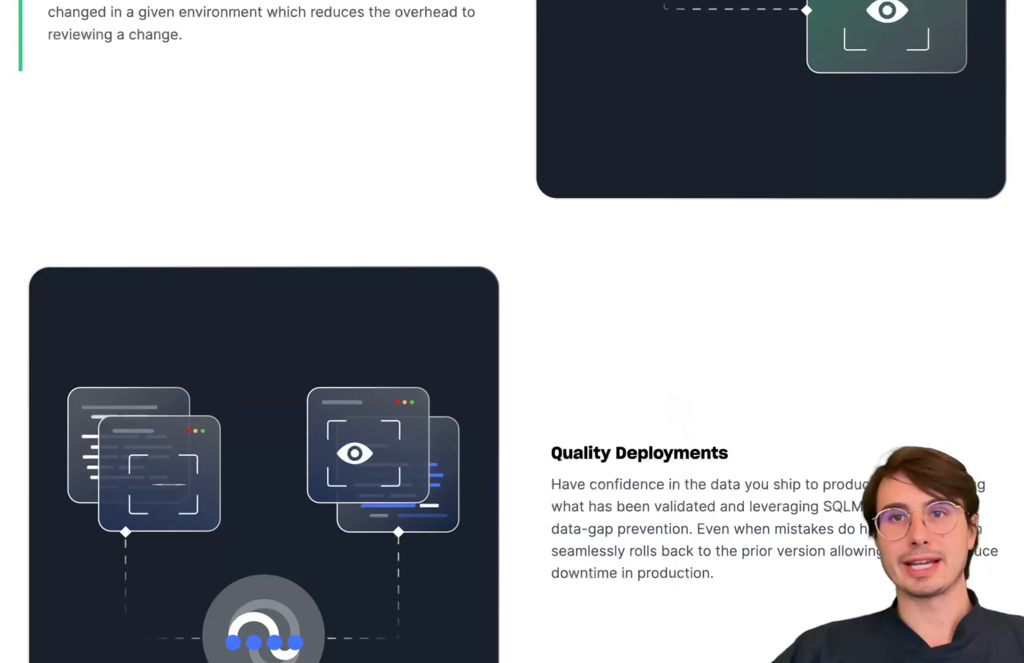
mouse_move(980, 409)
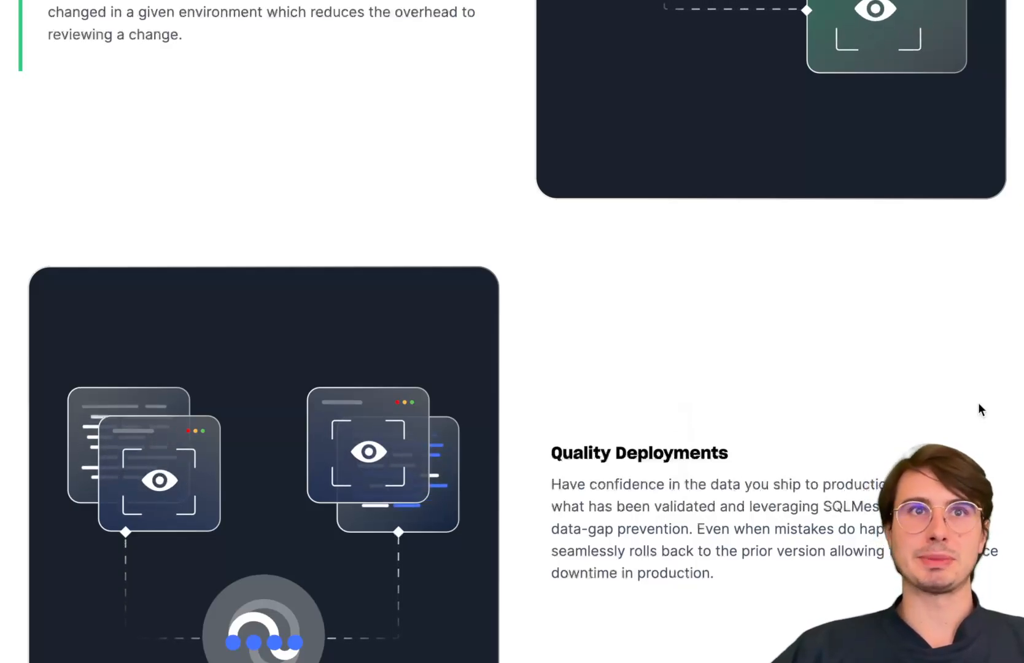
scroll(down, 3)
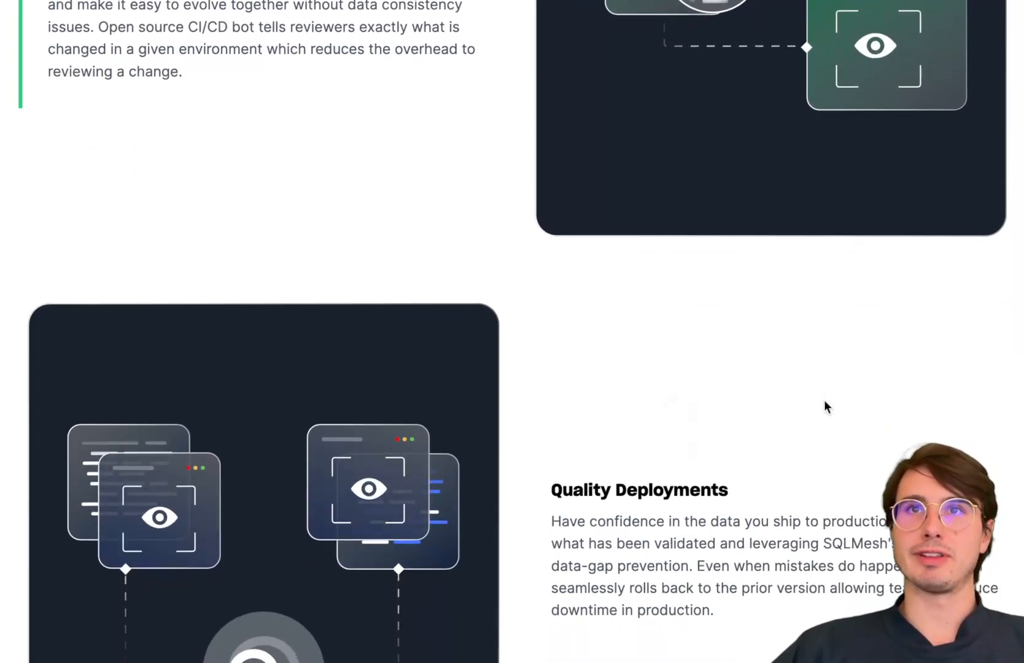